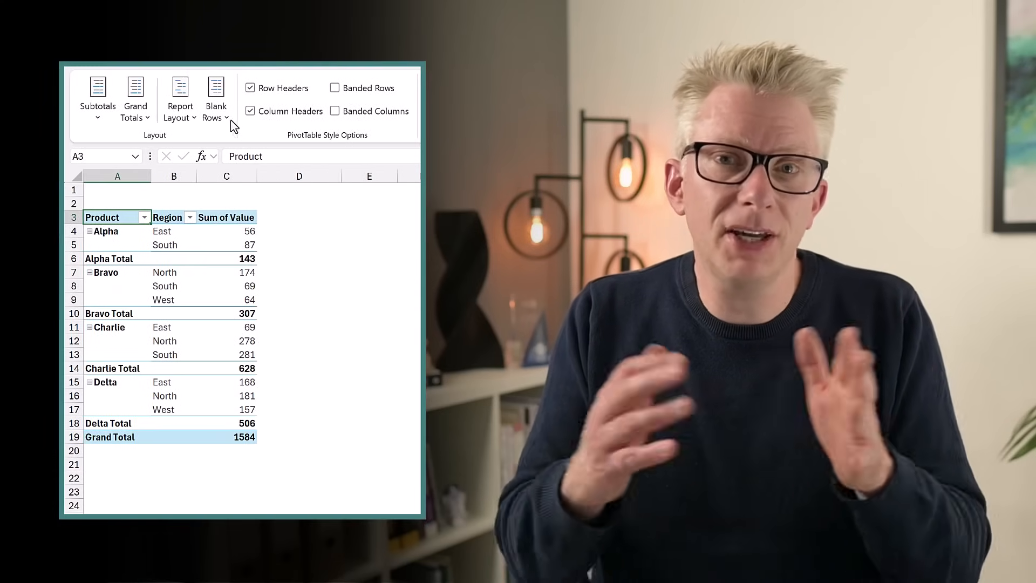
- Switch to the 'Insert row between items' worksheet with the Data table and empty output headers
left_click(215, 97)
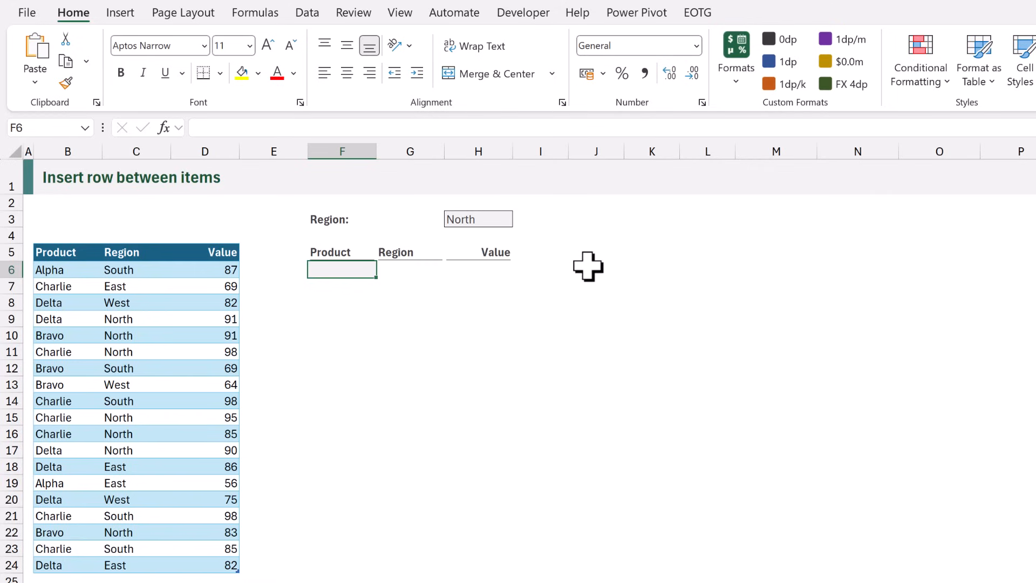
- Enter =SORT(Data) in F6 so the table spills sorted alphabetically by product
type("=")
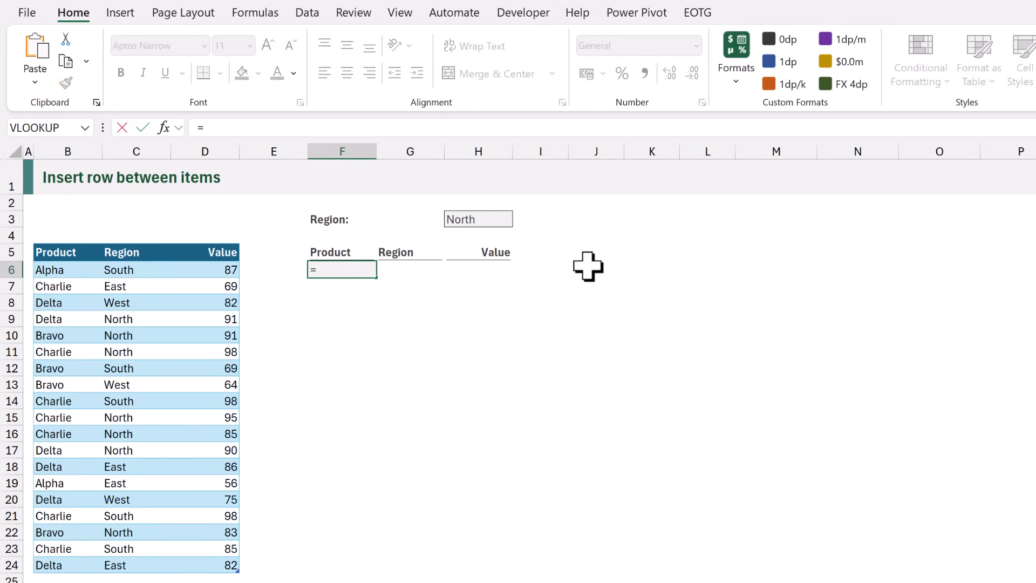
type("SORT")
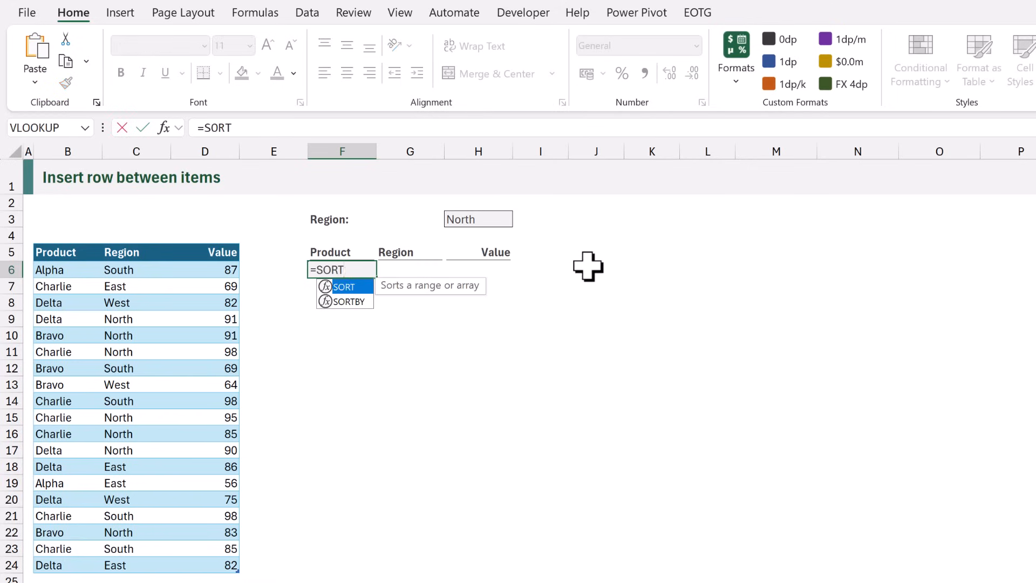
type("(")
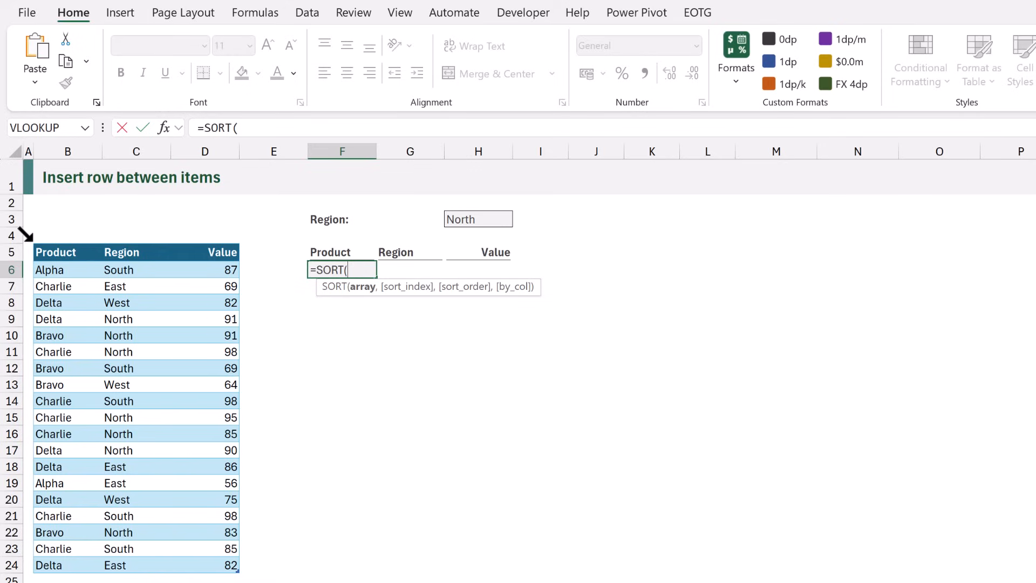
type("Data")
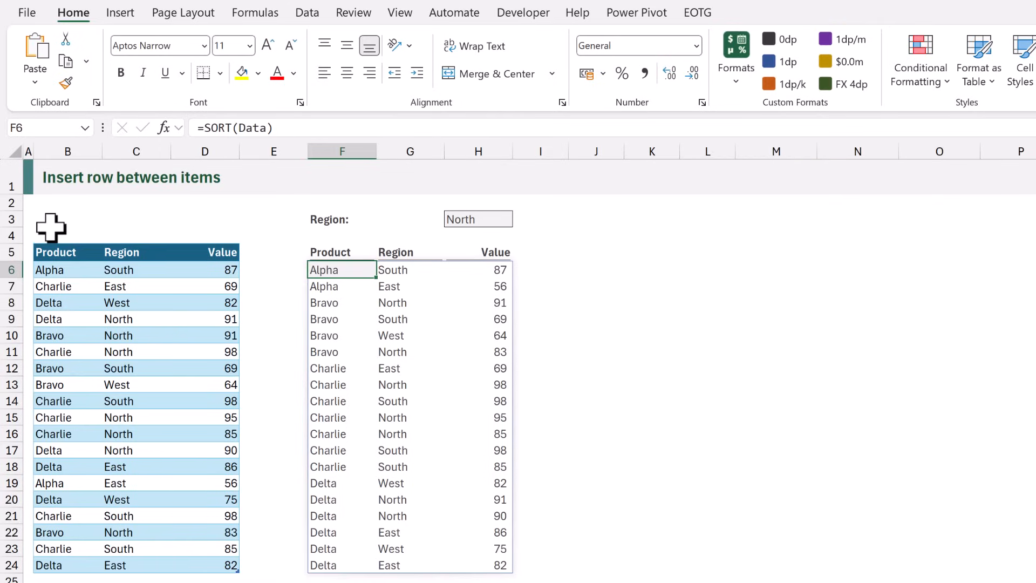
- Rewrite F6 as a LET with calc defined as SORT(Data)
double_click(341, 270)
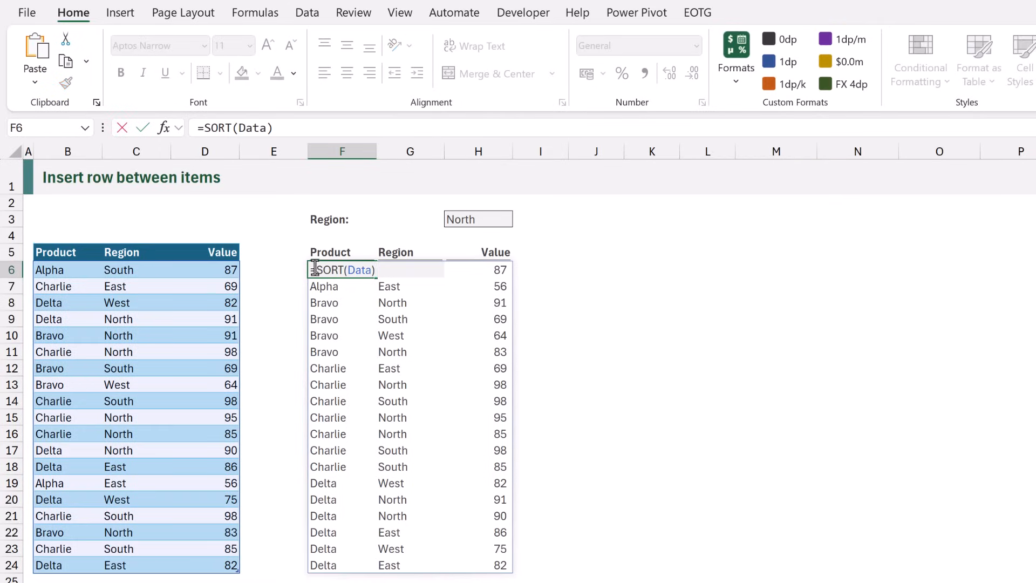
type("LET(")
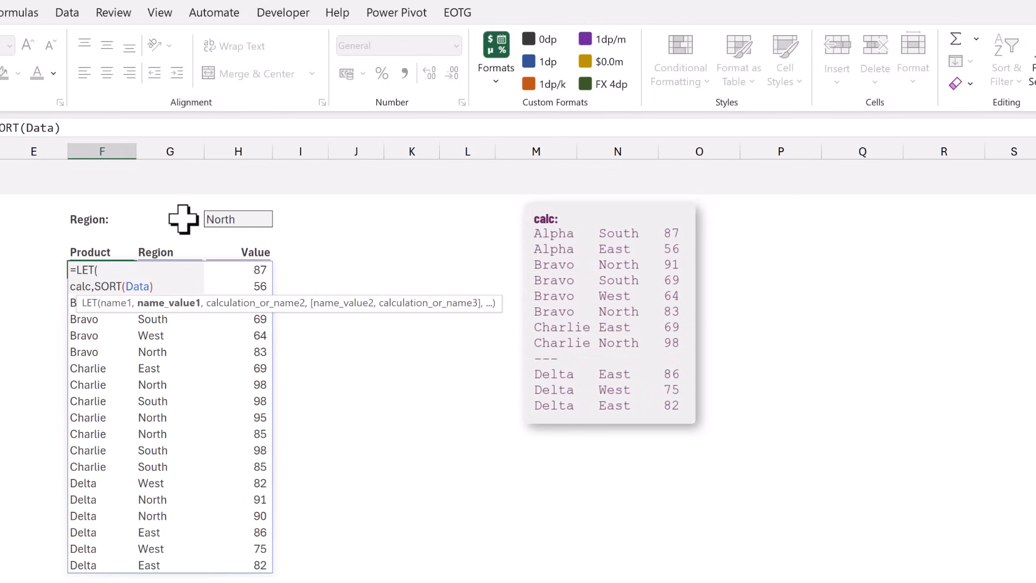
type(",")
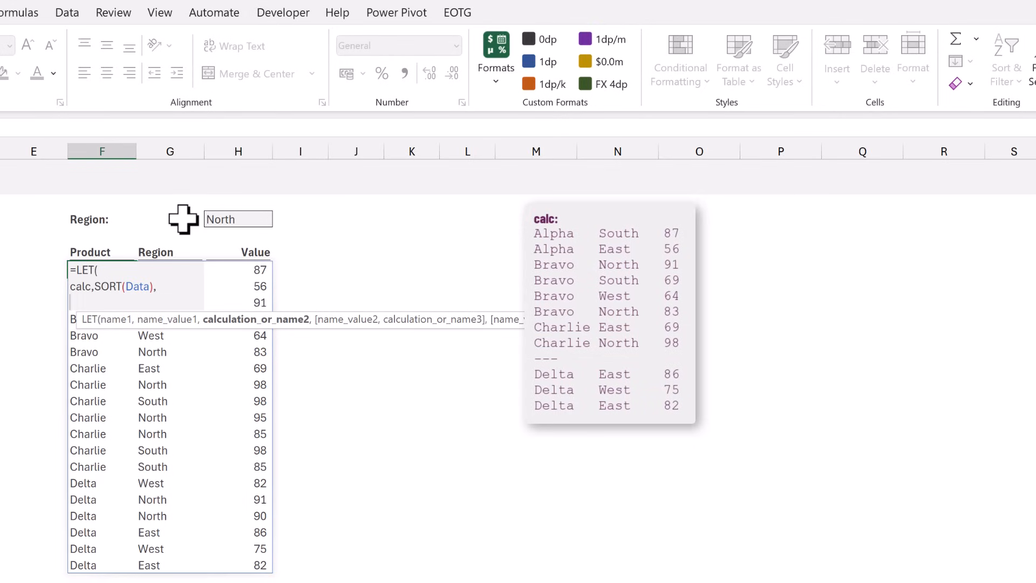
- Add compareBy,CHOOSECOLS(calc,1), taking the product column of calc
type("compareBy,")
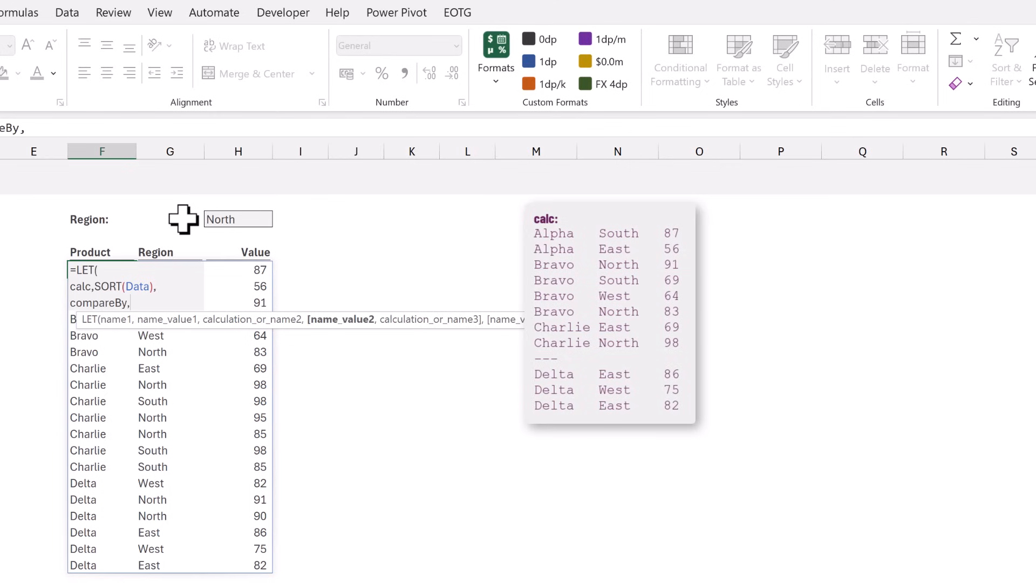
type("CHOOSECOLS")
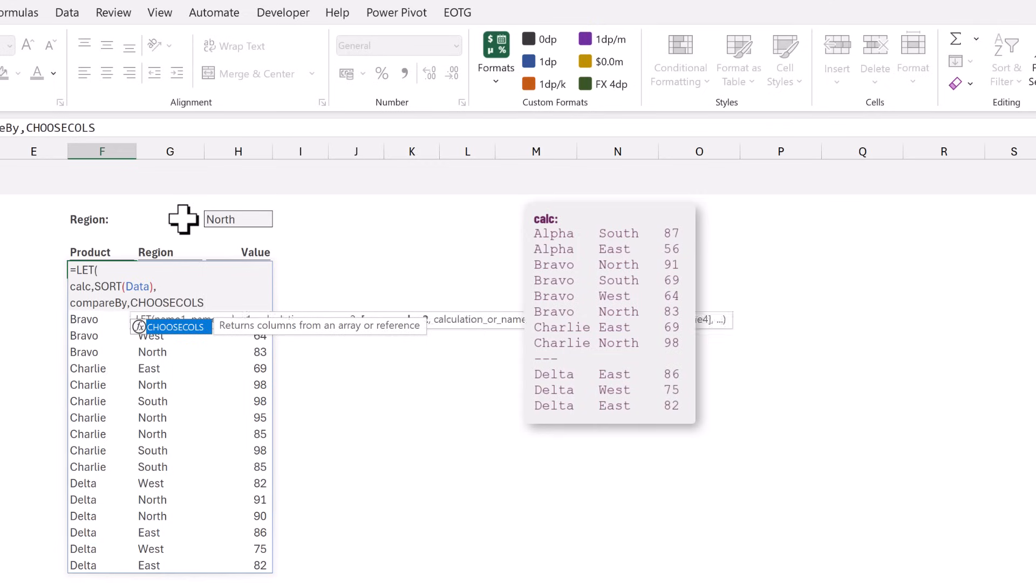
type("(")
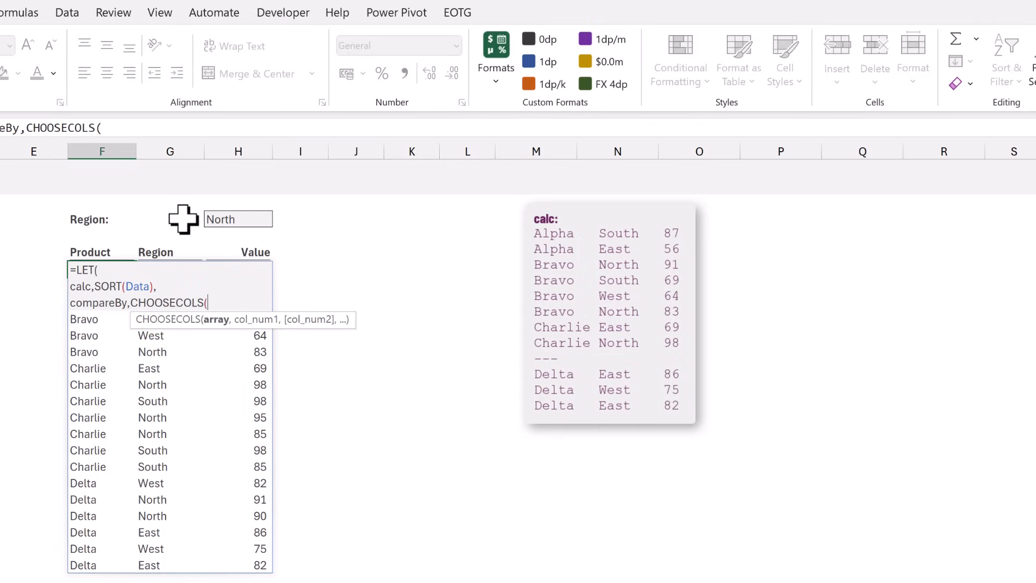
type("calc")
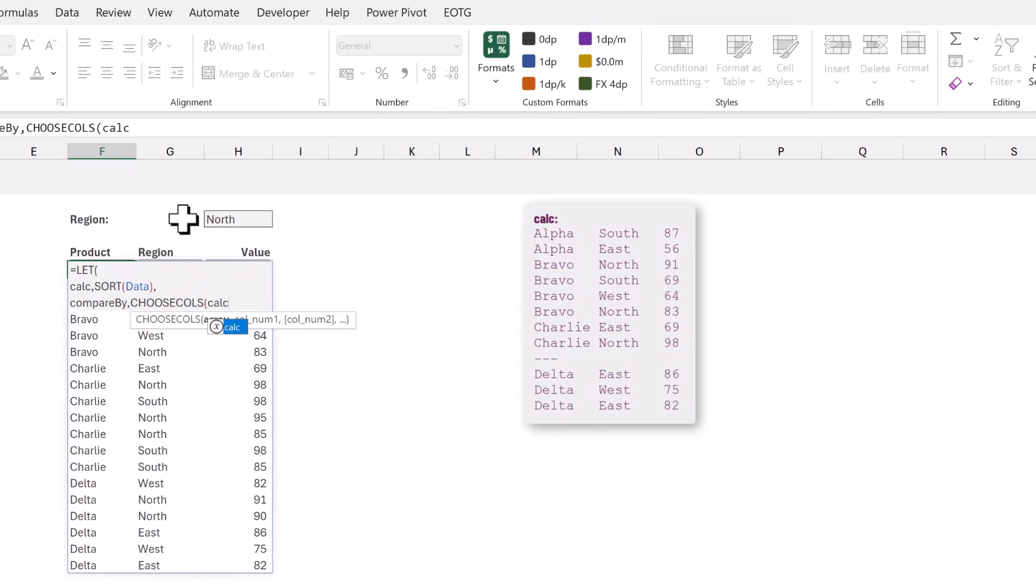
type(",1")
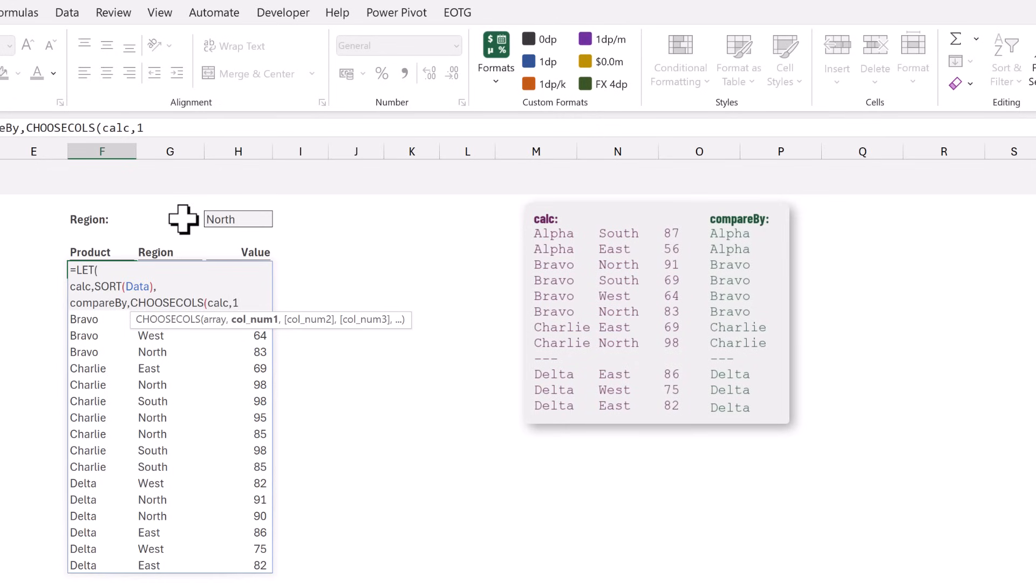
type("),")
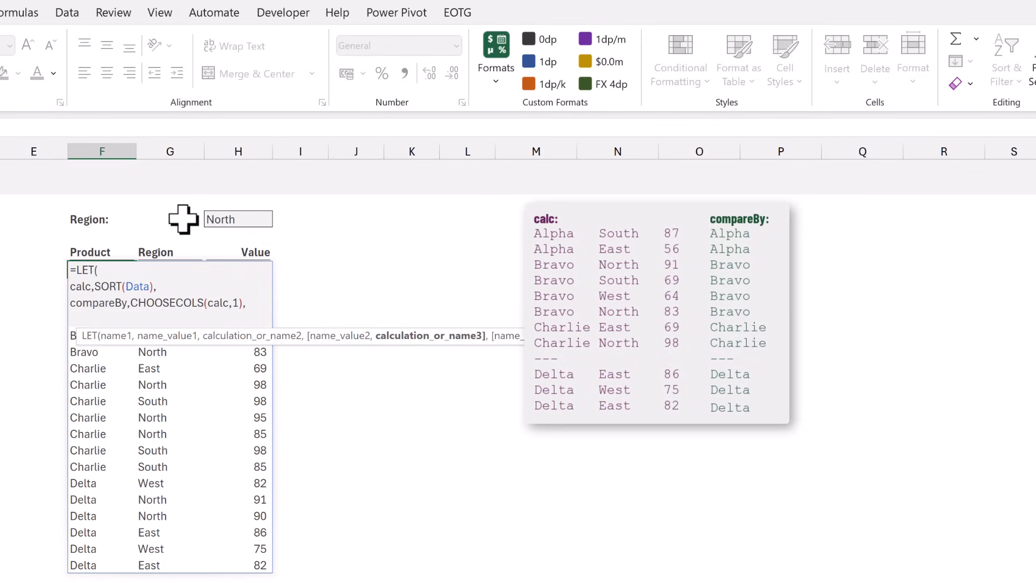
- Define compare as DROP(compareBy,1)<>DROP(compareBy,-1), checking each product against the previous one
type("compare")
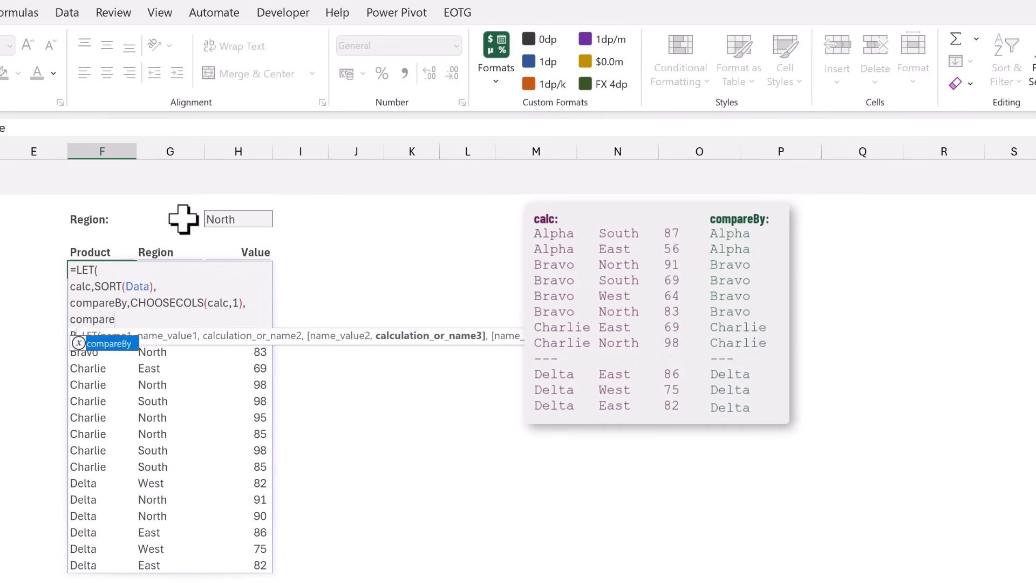
type("DROP(")
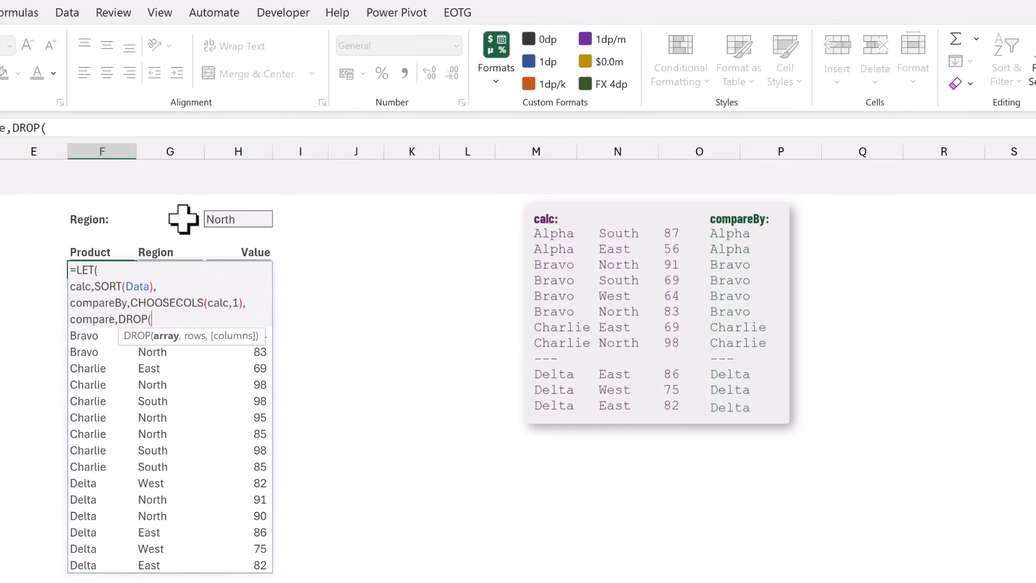
type("compareBy")
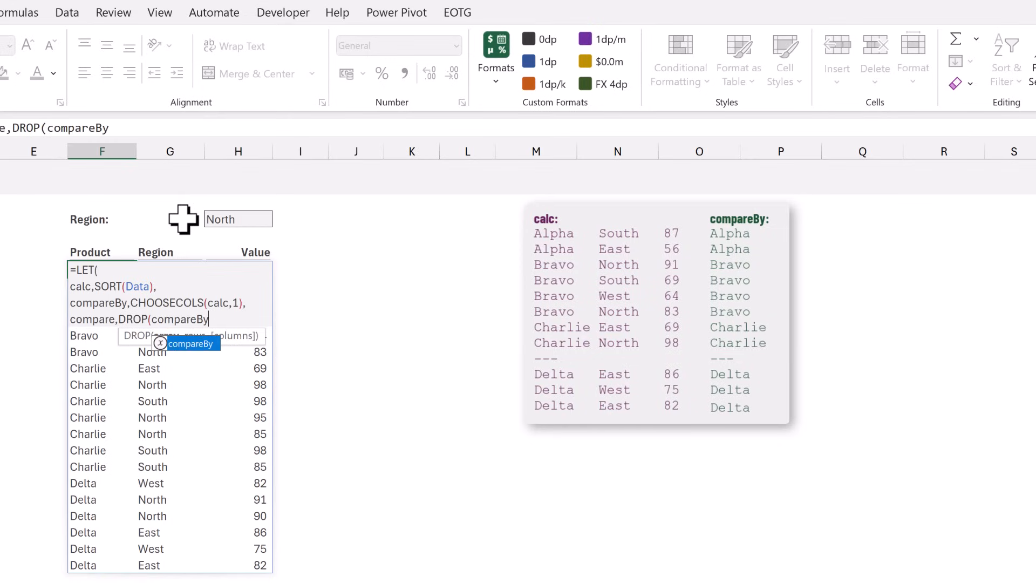
type(",1")
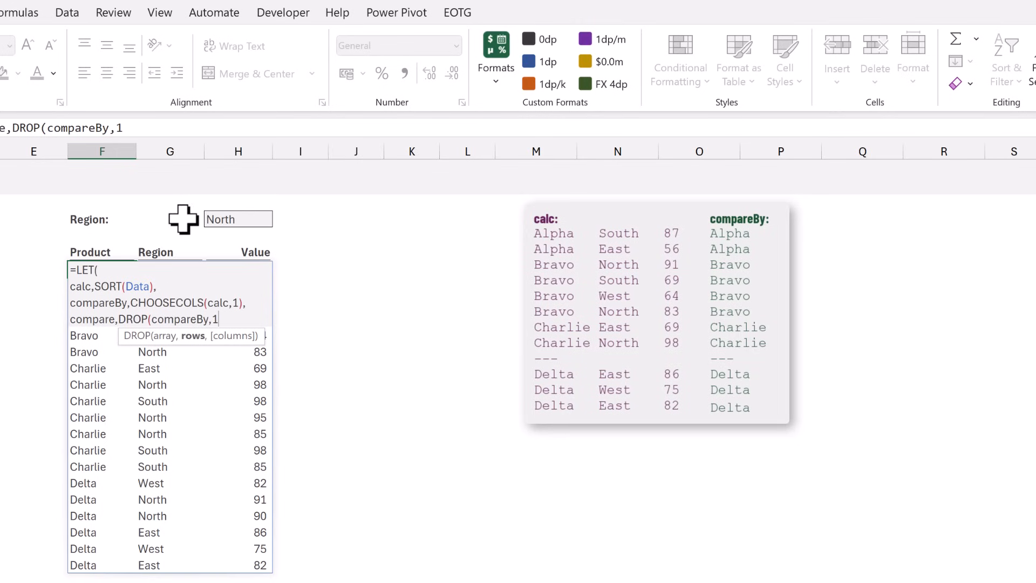
type(")")
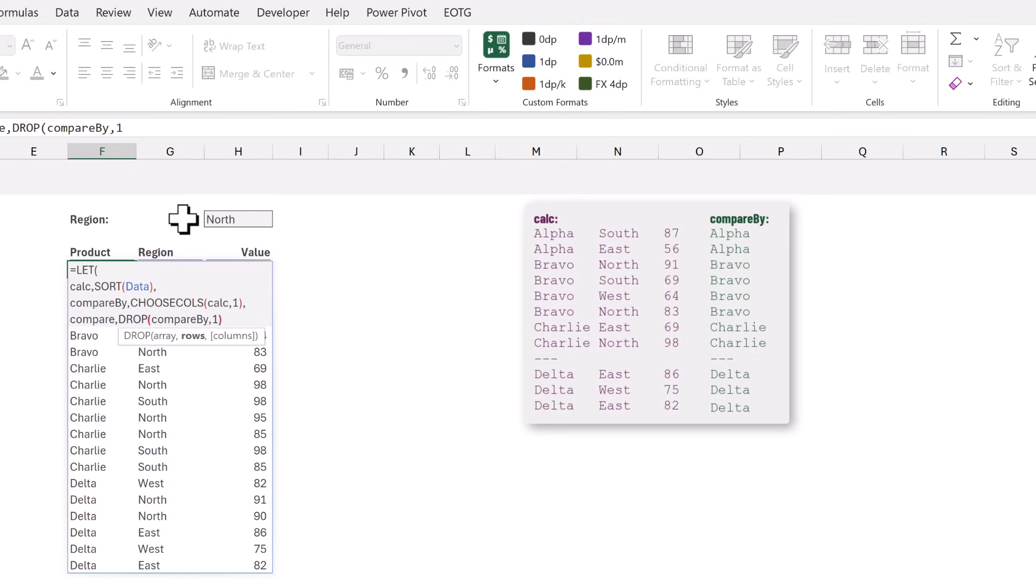
type("<>")
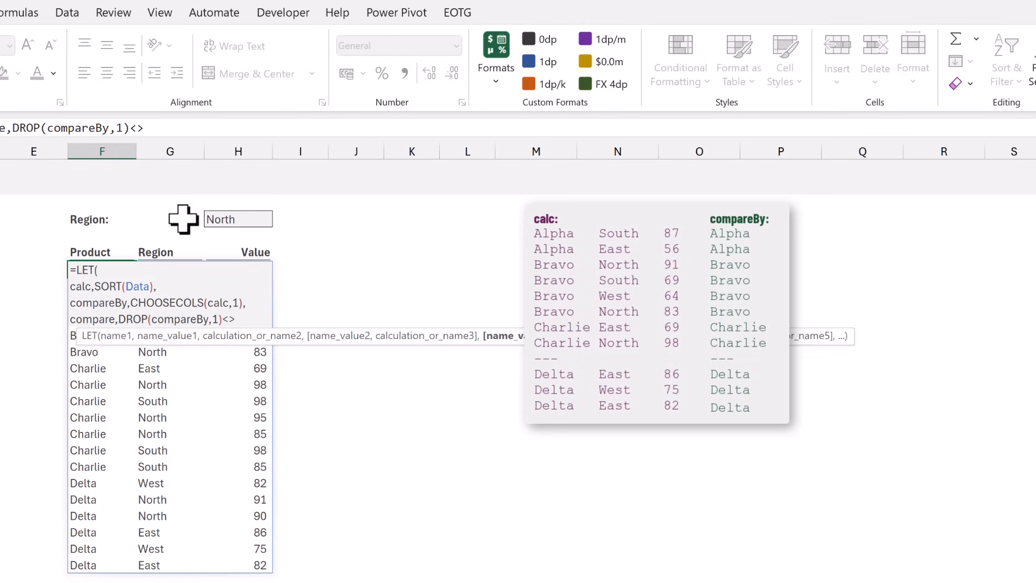
type("DROP")
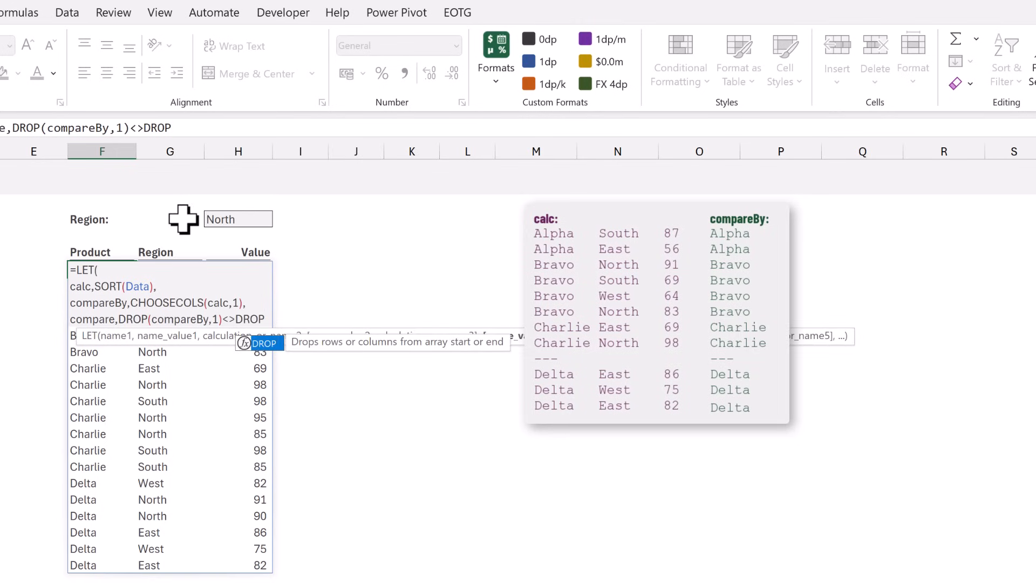
type("co")
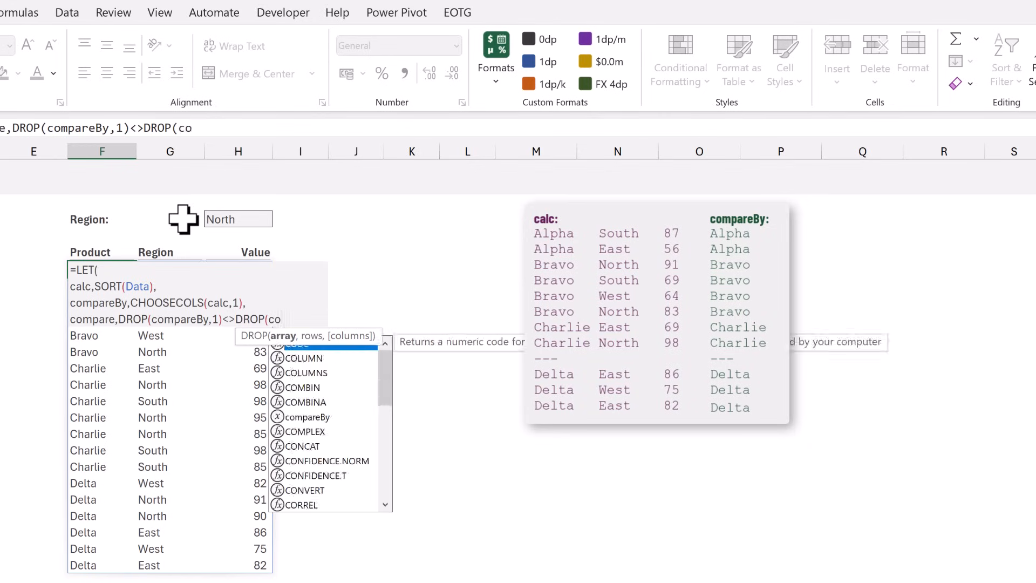
type("compareBy")
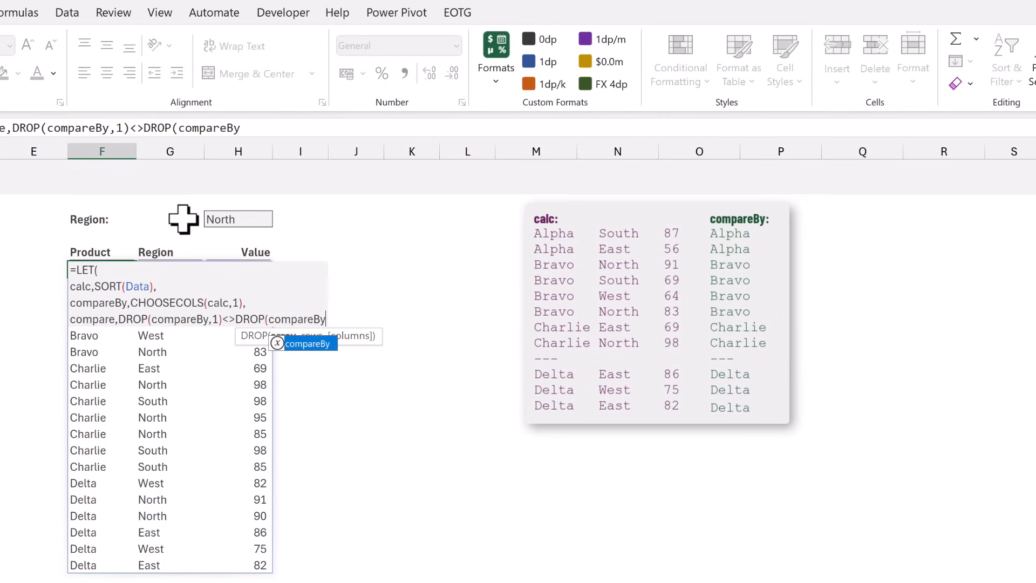
type(",")
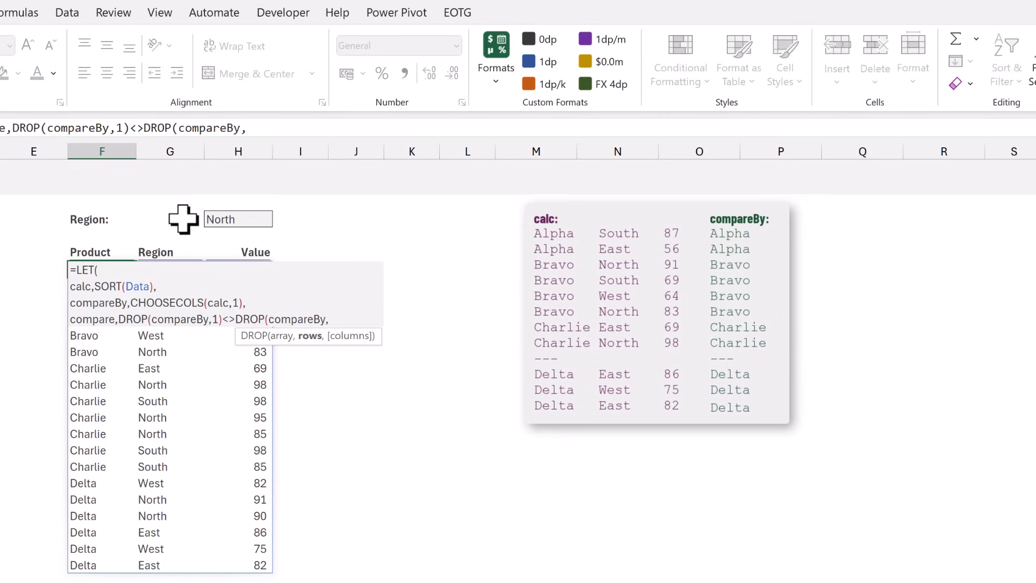
type("-1")
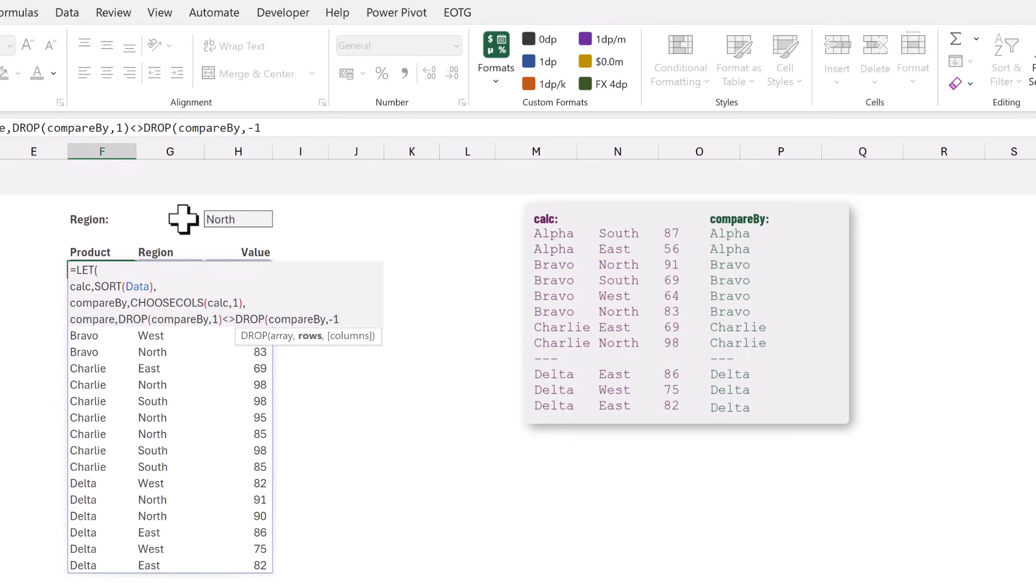
type(",")
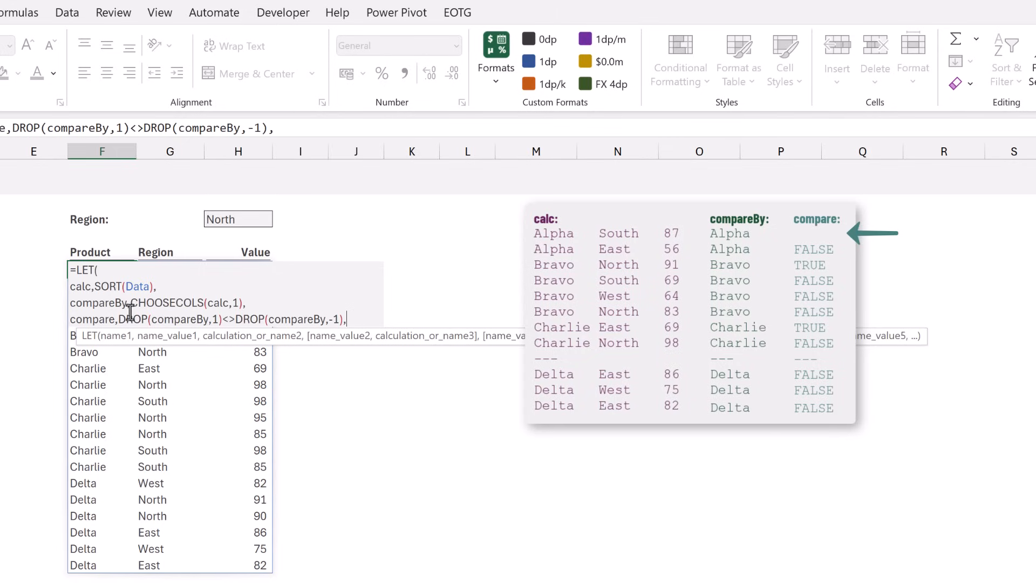
mouse_move(102, 255)
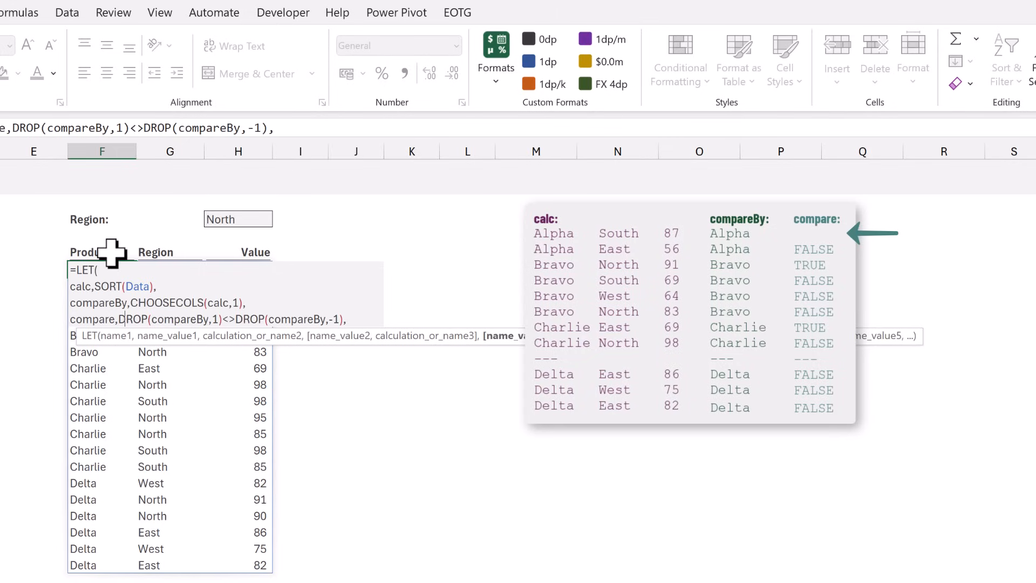
- Wrap the comparison in VSTACK(FALSE,...) so compare aligns with every row
type("VSTACK(")
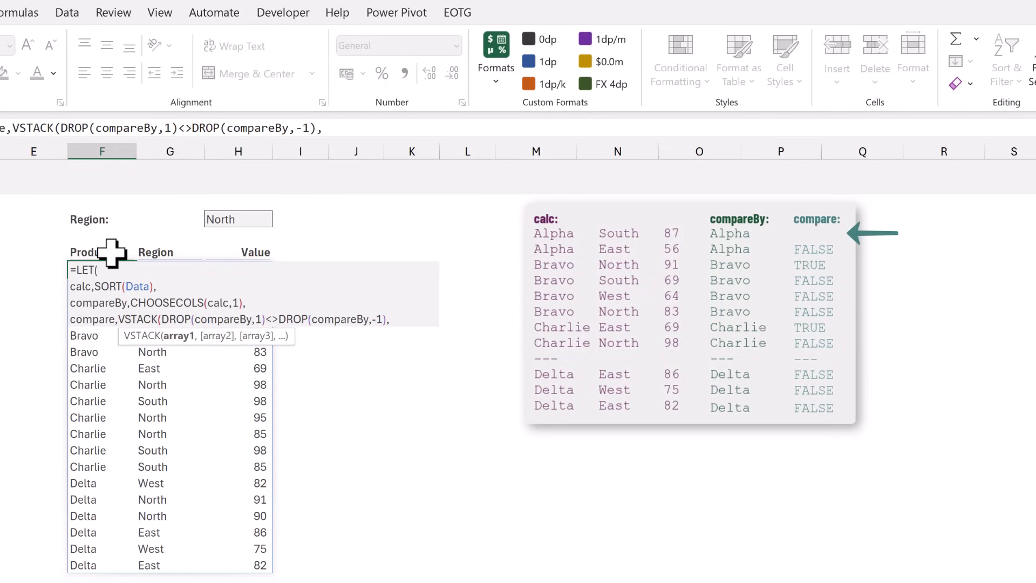
type("FALSE,")
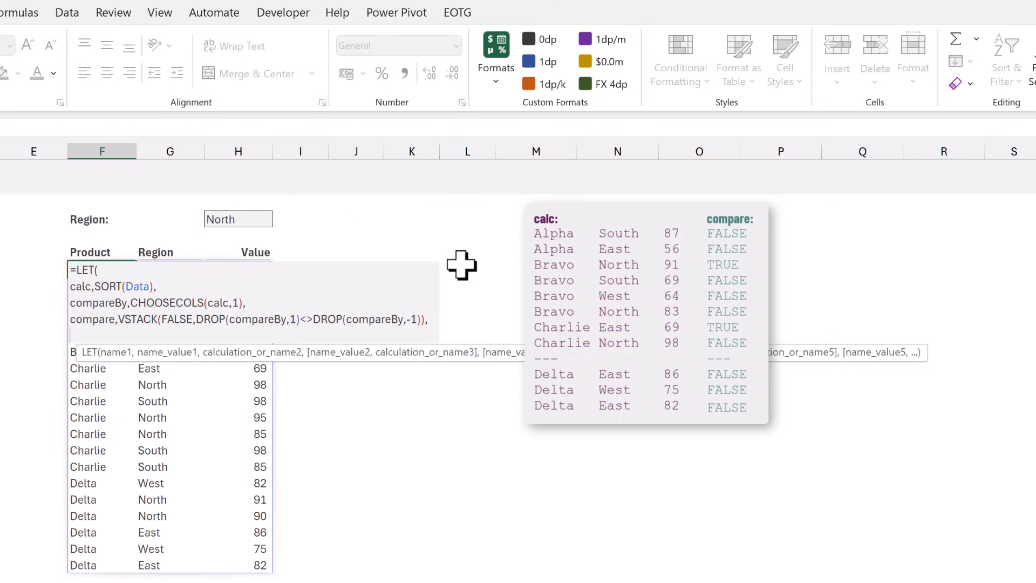
- Add index,SEQUENCE(ROWS(calc)), numbering each sorted row 1 to 19
type("index,")
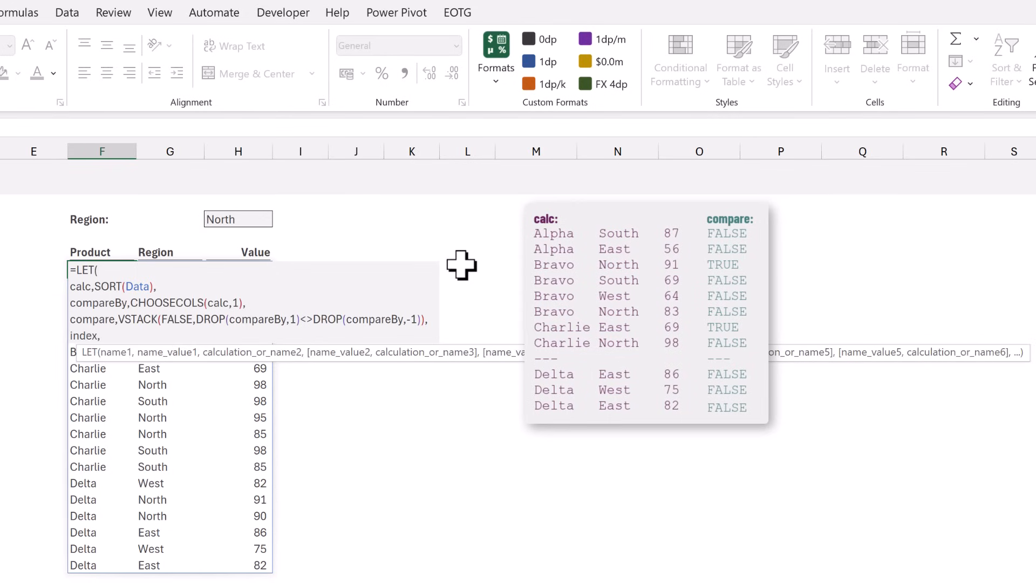
type("SEQUENC")
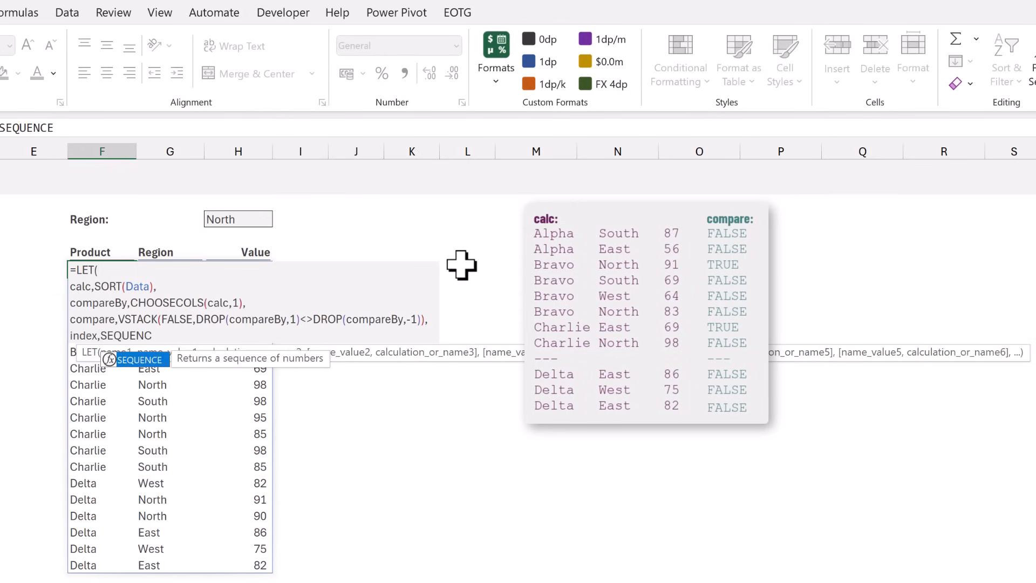
type("(")
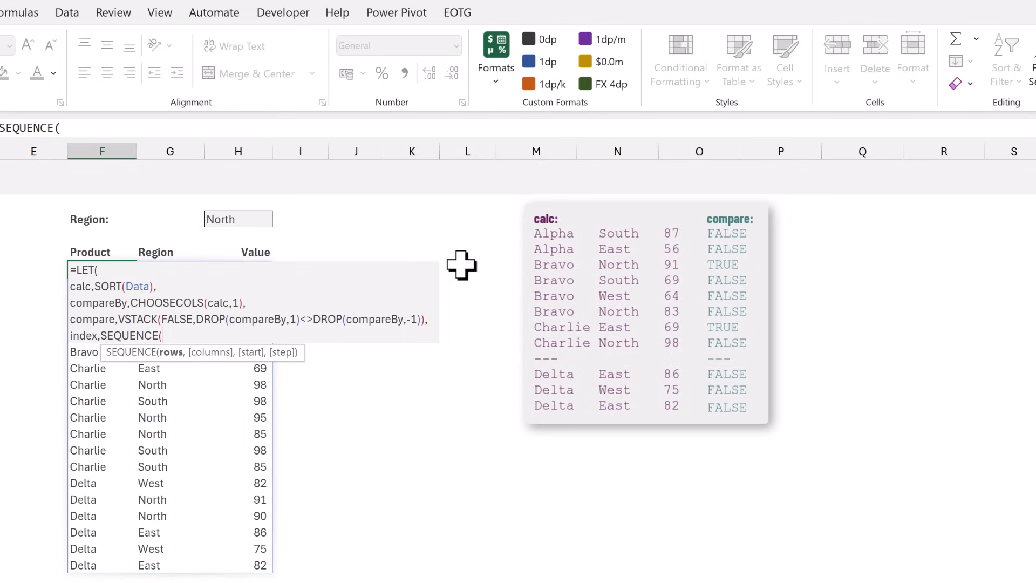
type("ROWS(")
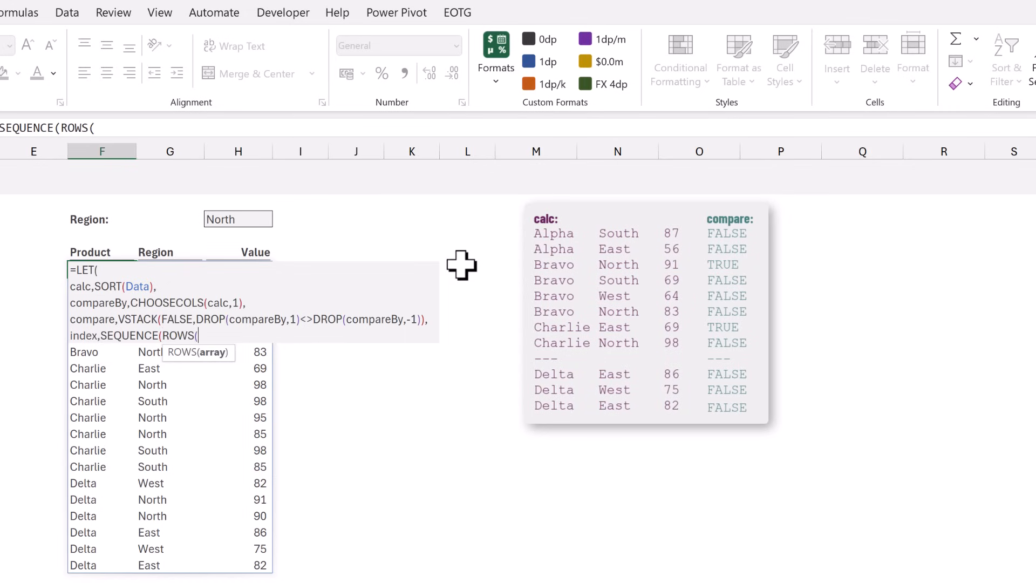
type("calc")
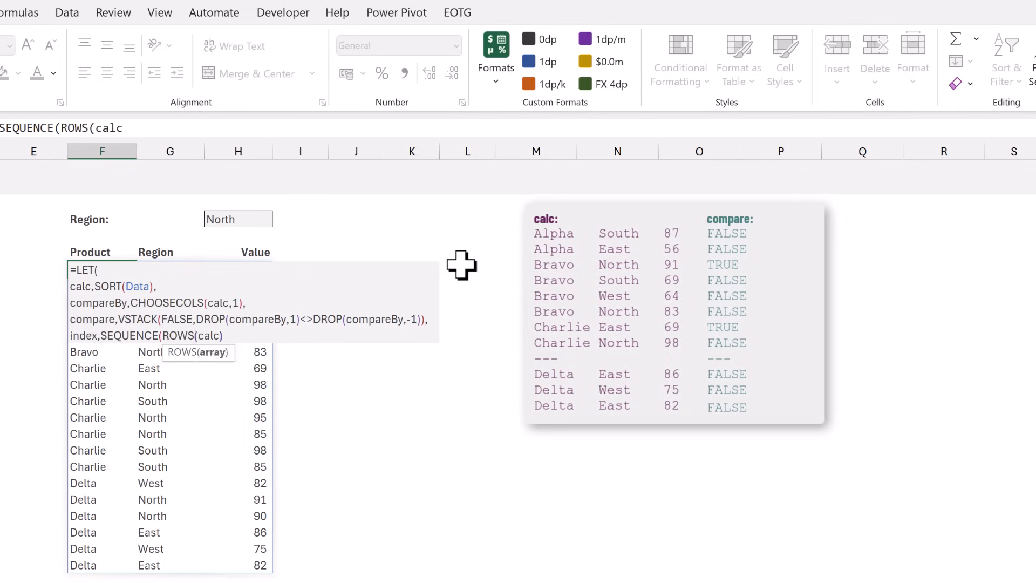
type("),")
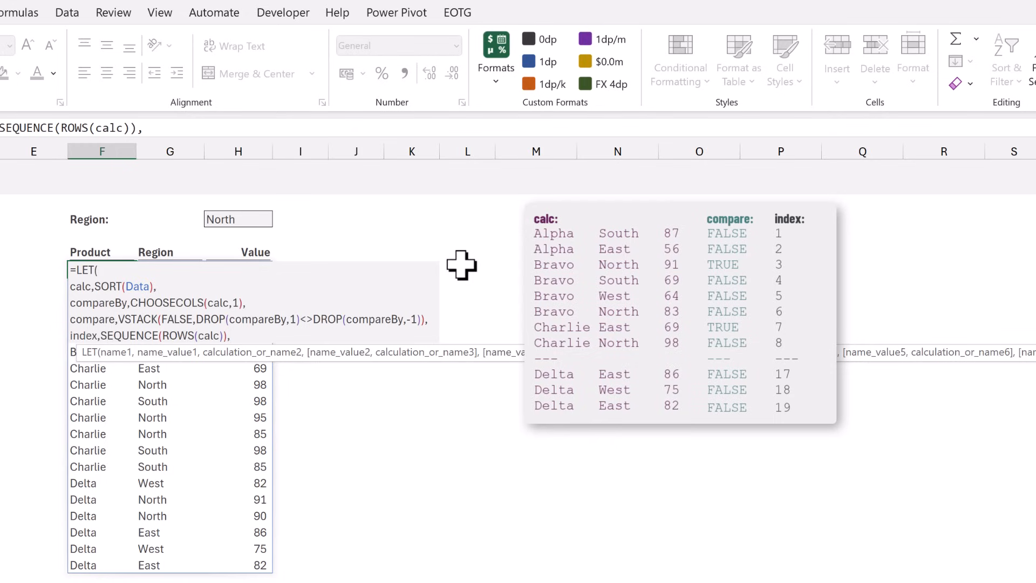
- Add filterIndex,FILTER(index,compare), yielding the row numbers 3, 7 and 14
type("f")
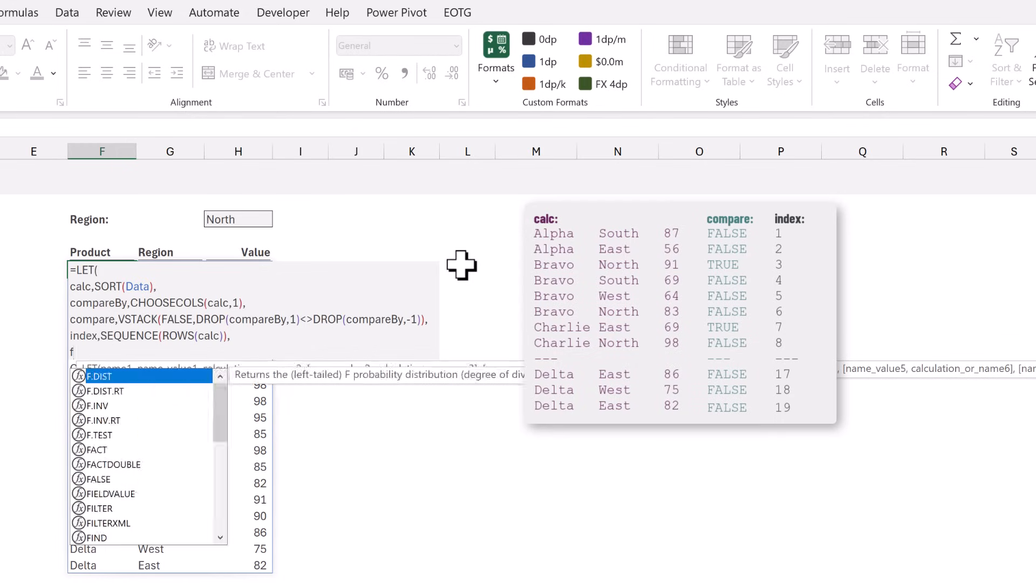
type("ilterIndex")
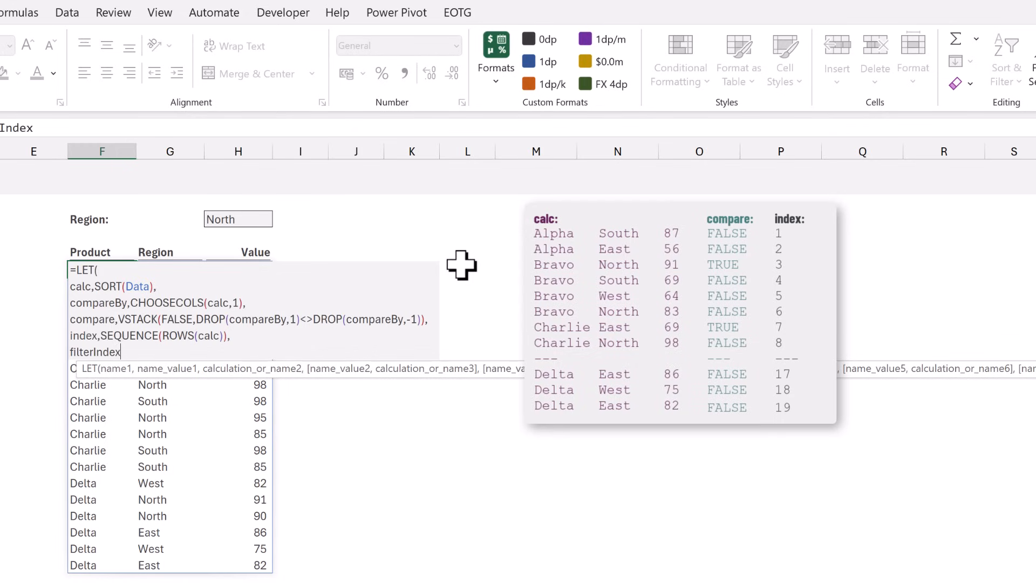
type(",FILTER(")
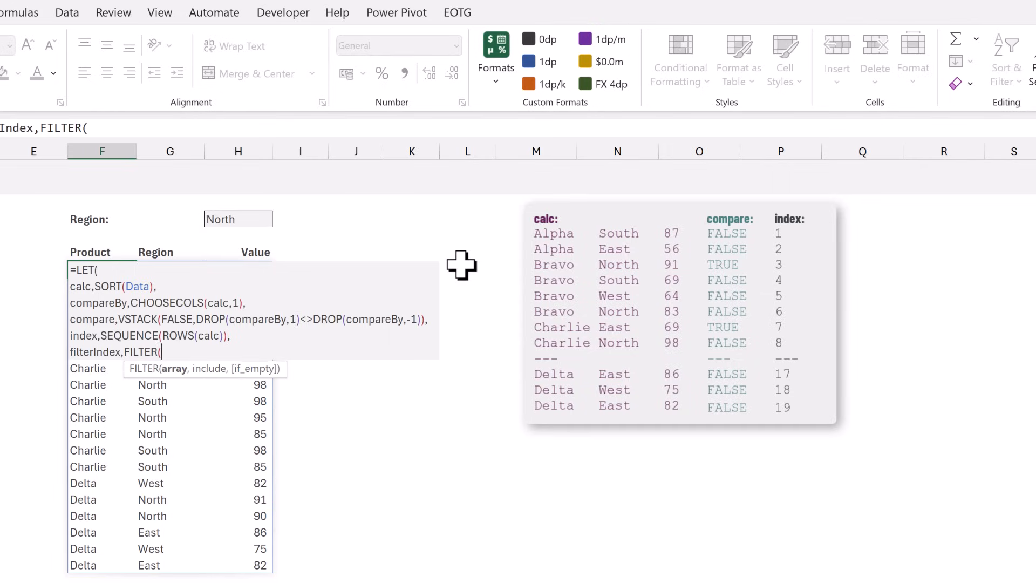
type("index,")
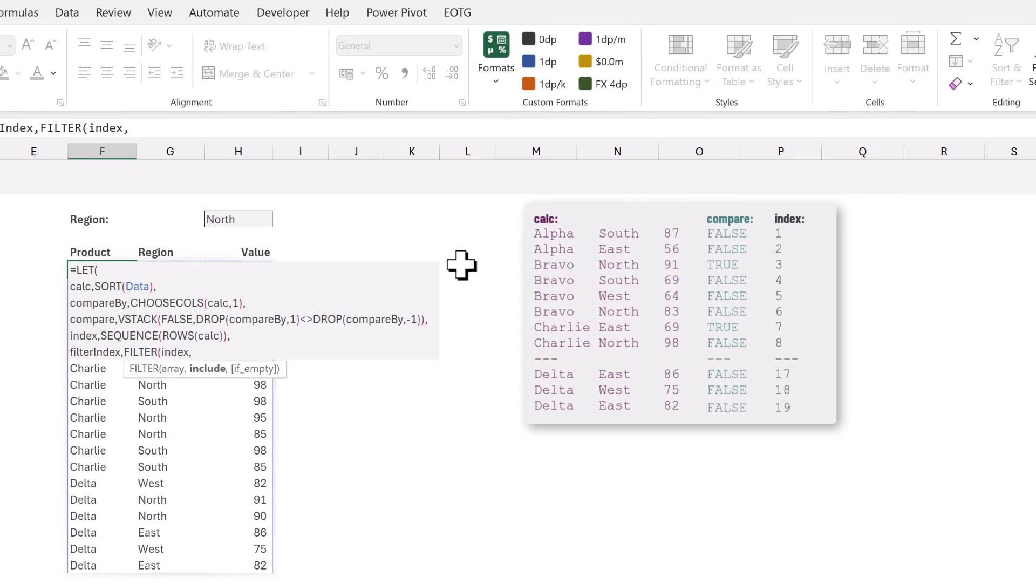
type("c")
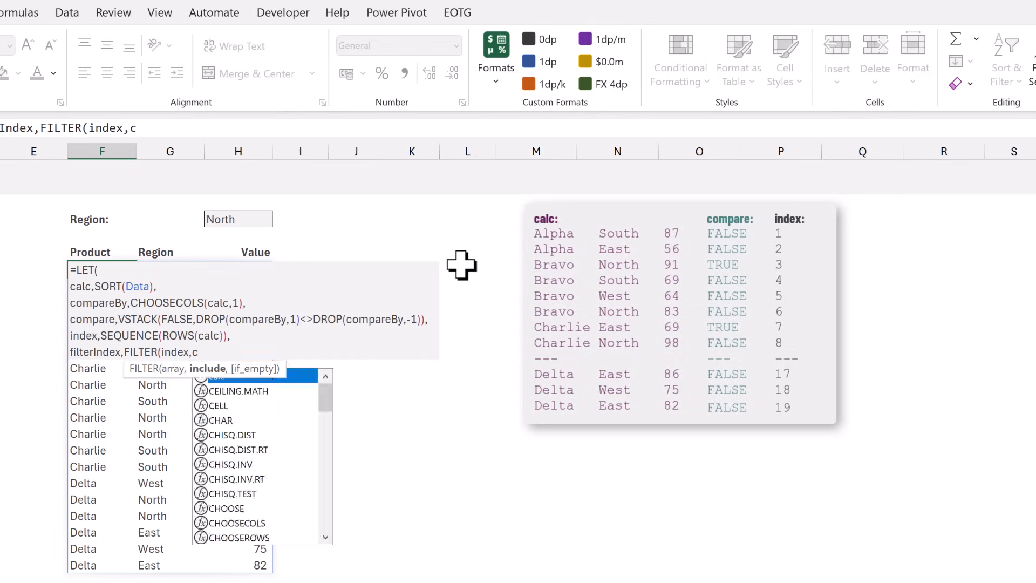
type("ompare")
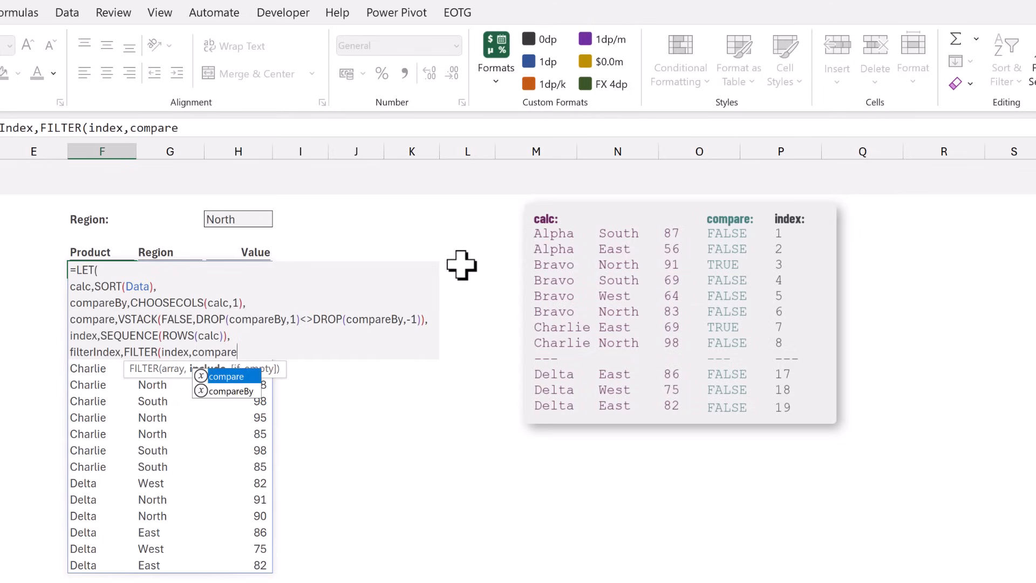
type(")")
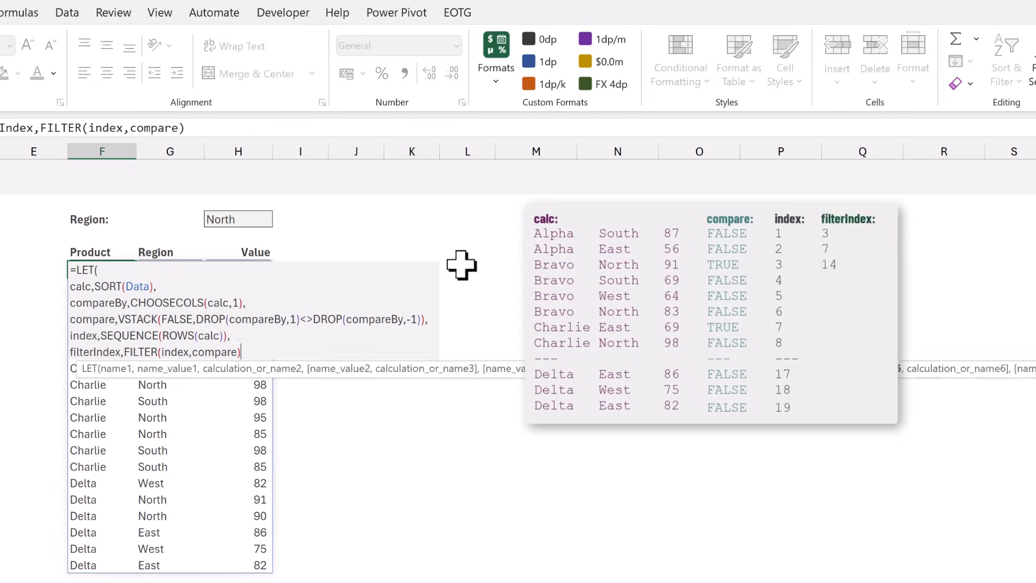
type(",")
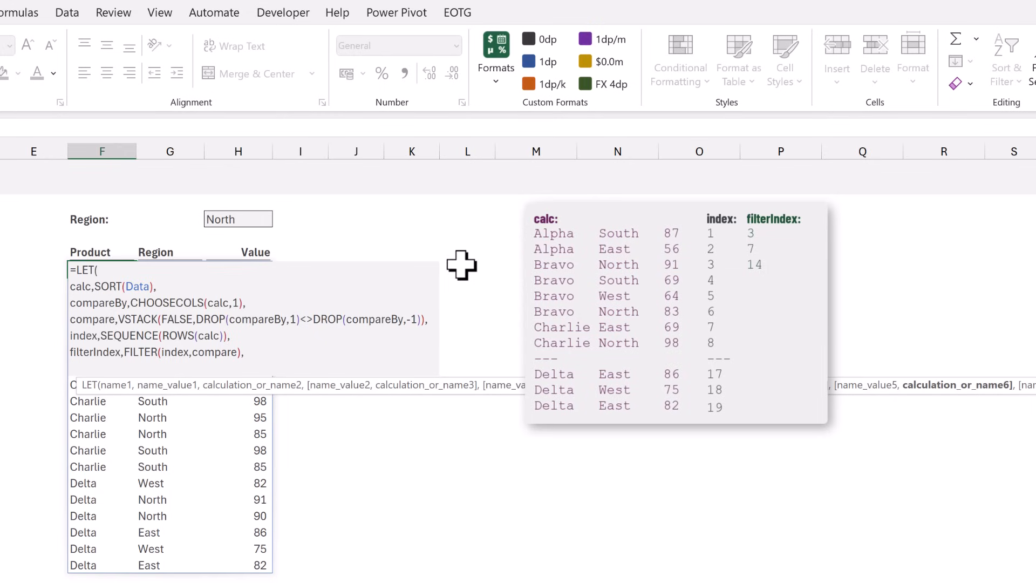
- Add blankValues,SEQUENCE(ROWS(filterIndex),COLUMNS(calc)), a 3-by-3 grid numbered 1–9
type("blankV")
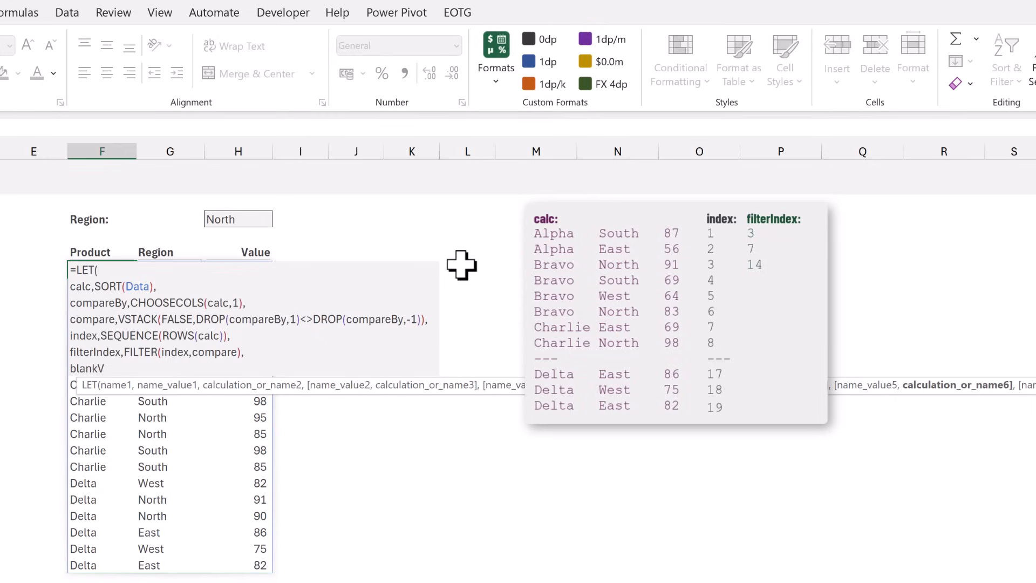
type("alues,")
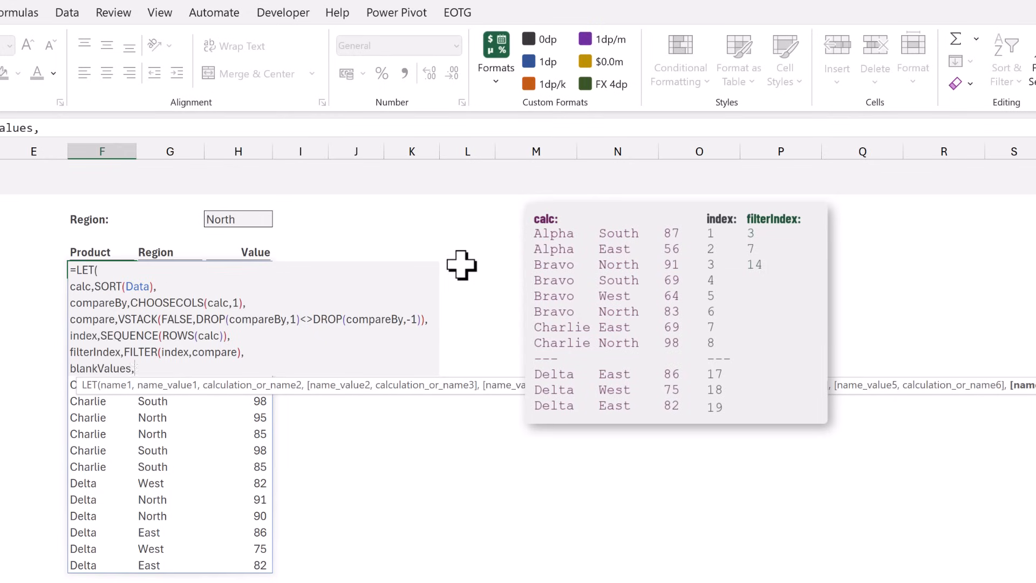
type("SEQUENCE(")
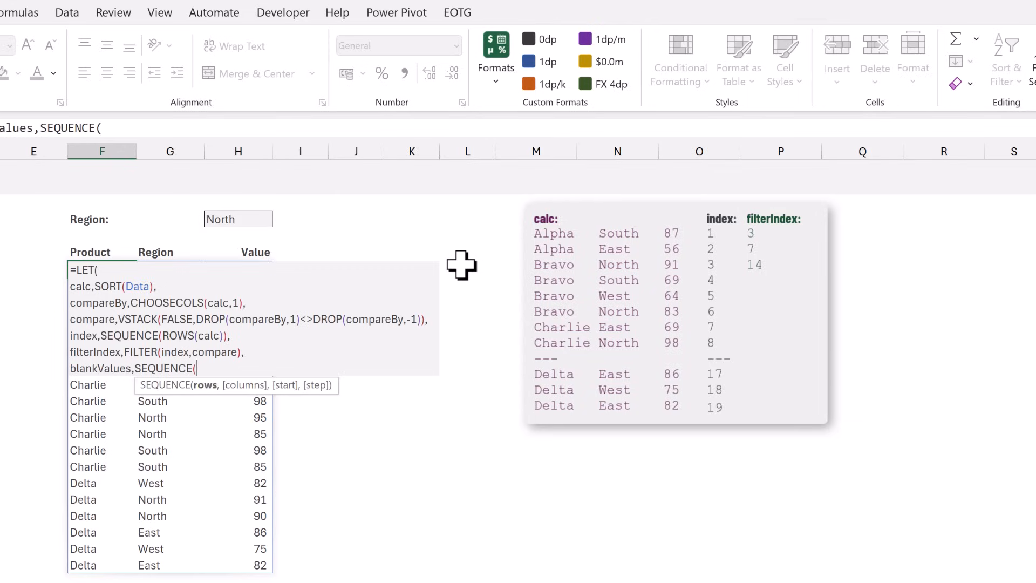
type("R")
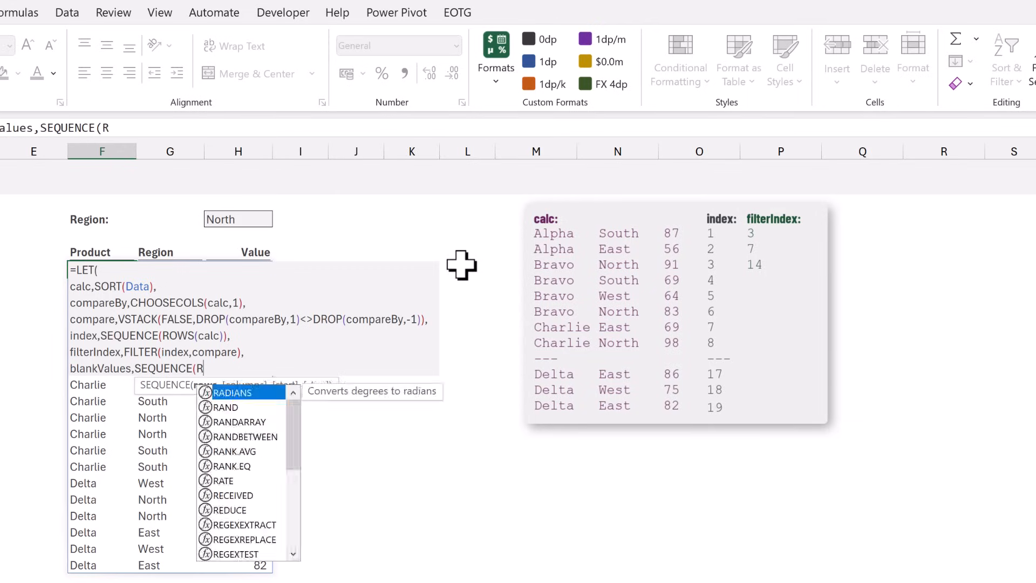
type("OWS(")
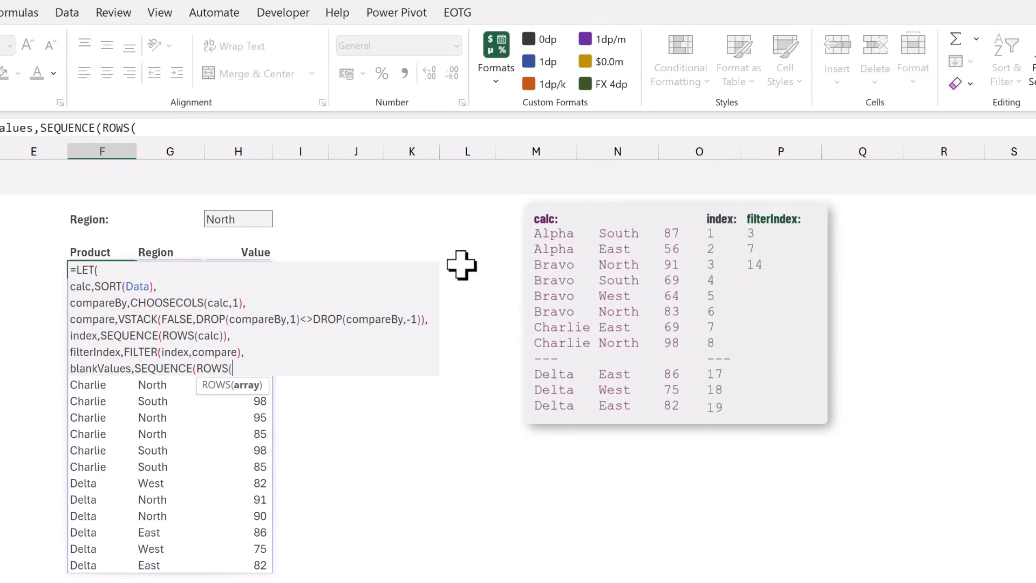
type("filterIndex")
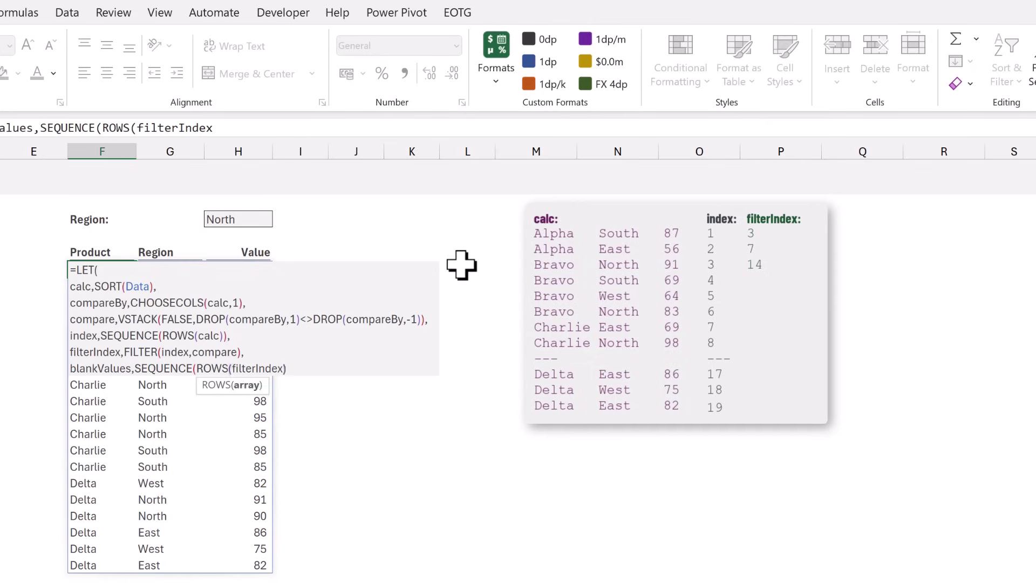
type(",COLUMNS")
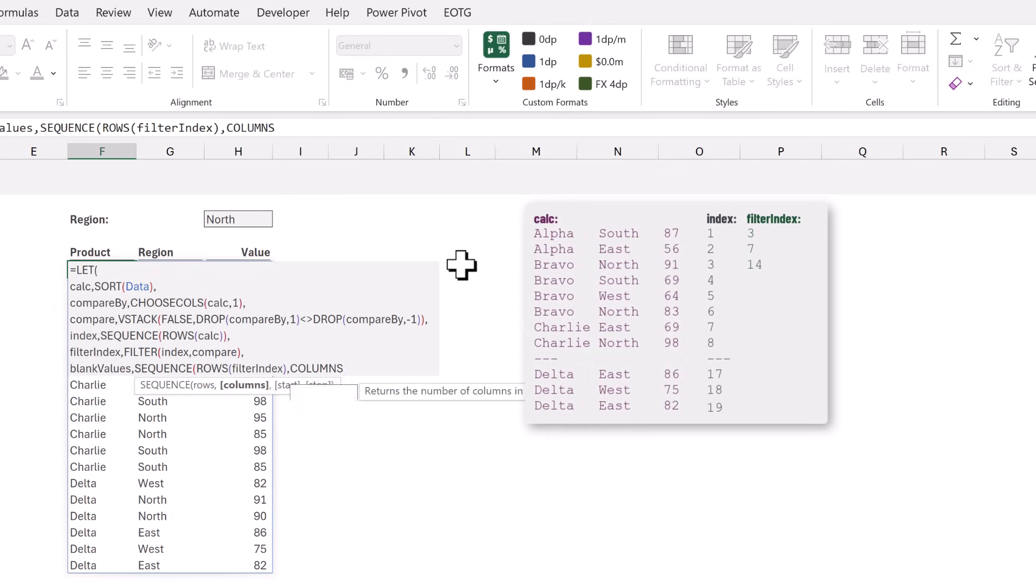
type("calc")
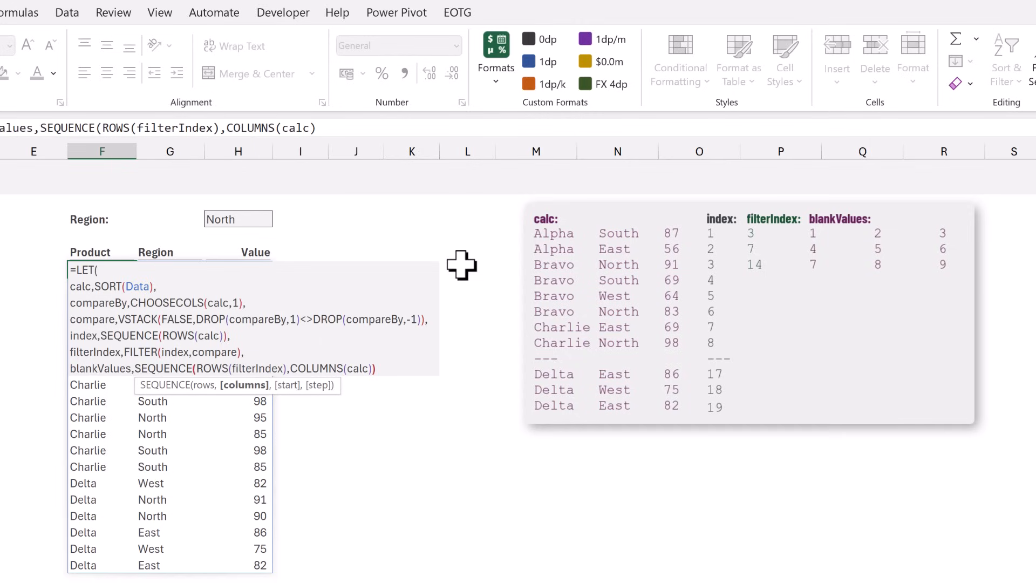
type(")")
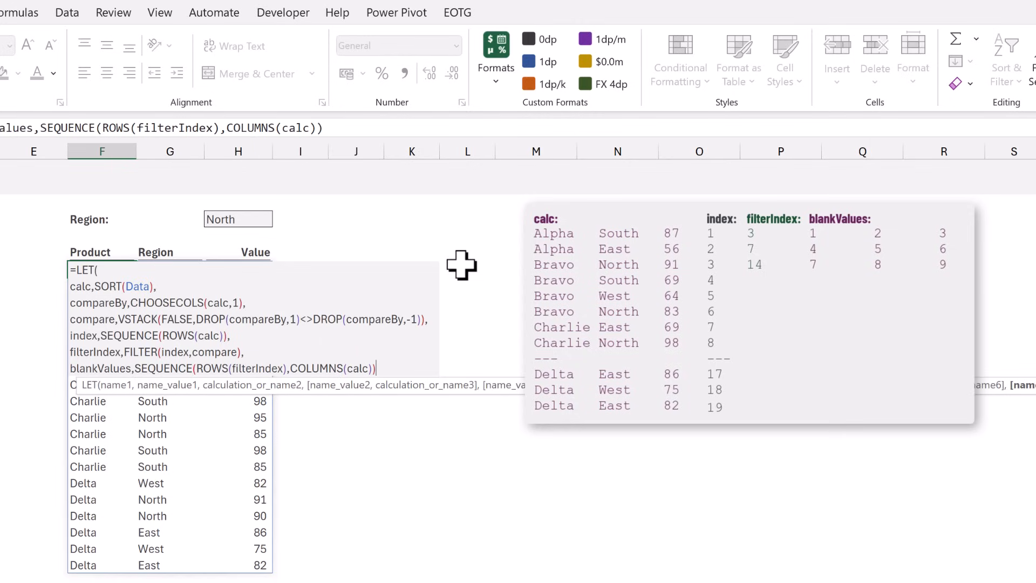
type(",")
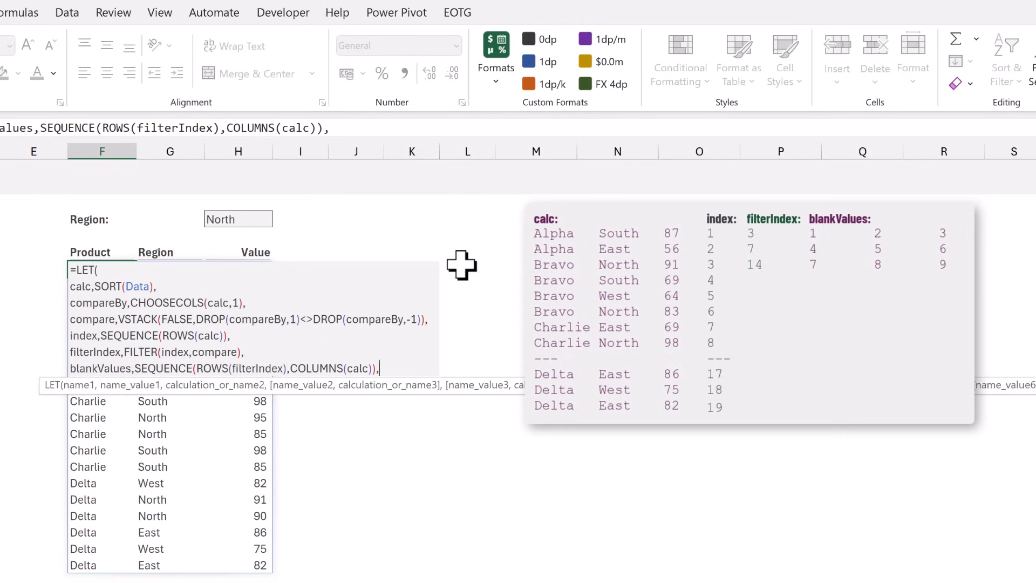
mouse_move(181, 352)
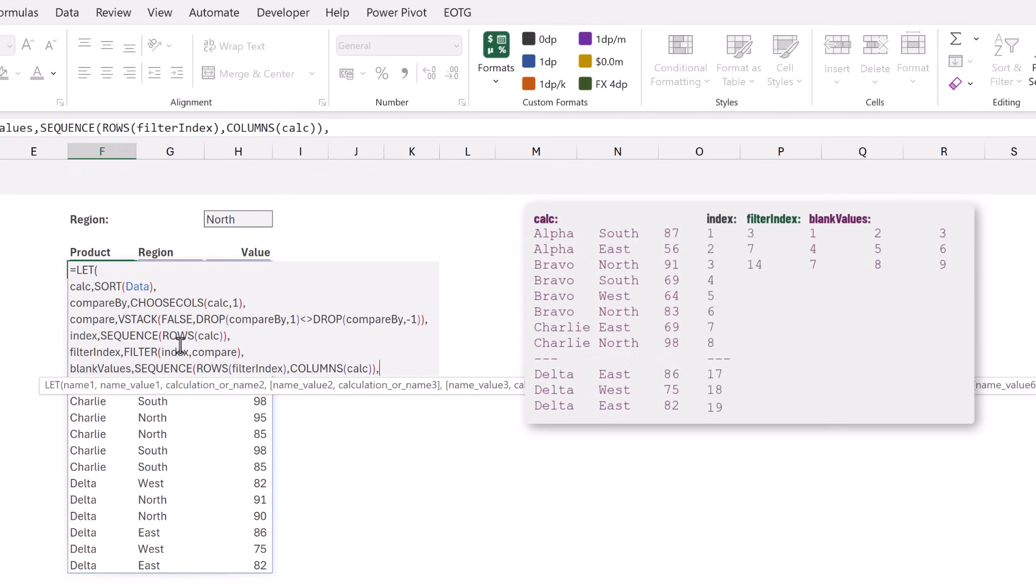
mouse_move(423, 222)
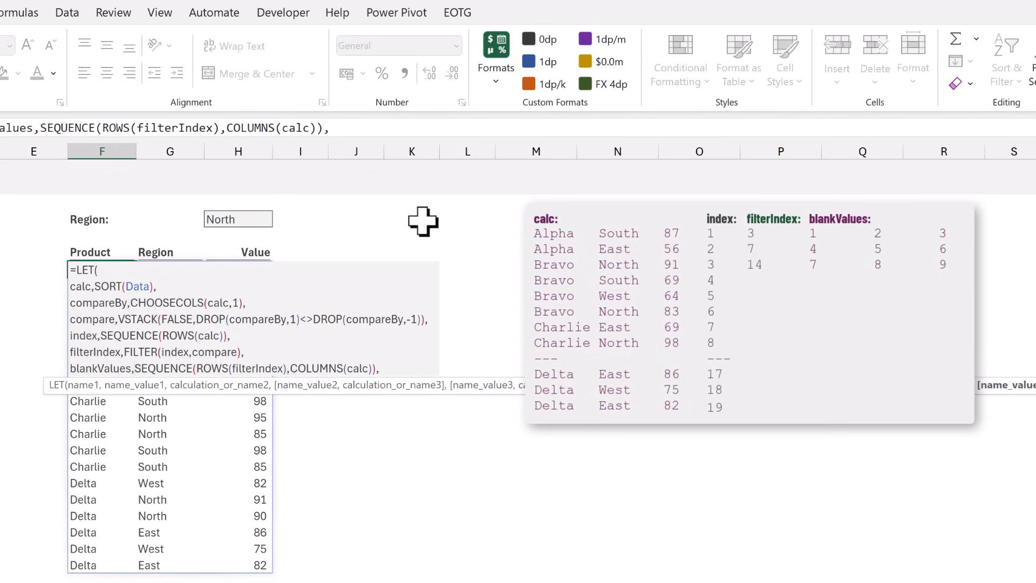
- Wrap blankValues as IF(SEQUENCE(...),"") so the grid becomes empty strings
type("IF(")
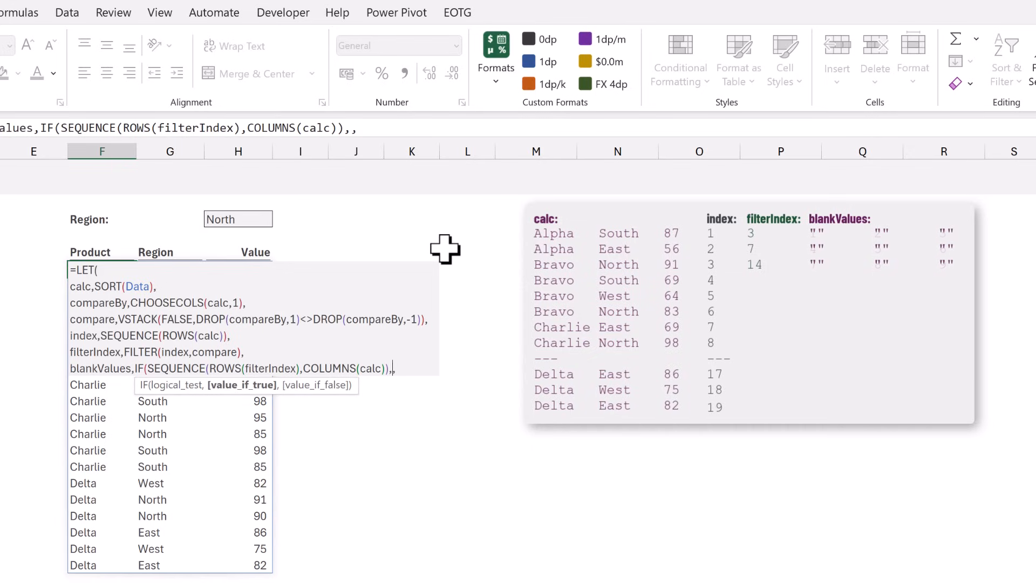
type("\"\"")
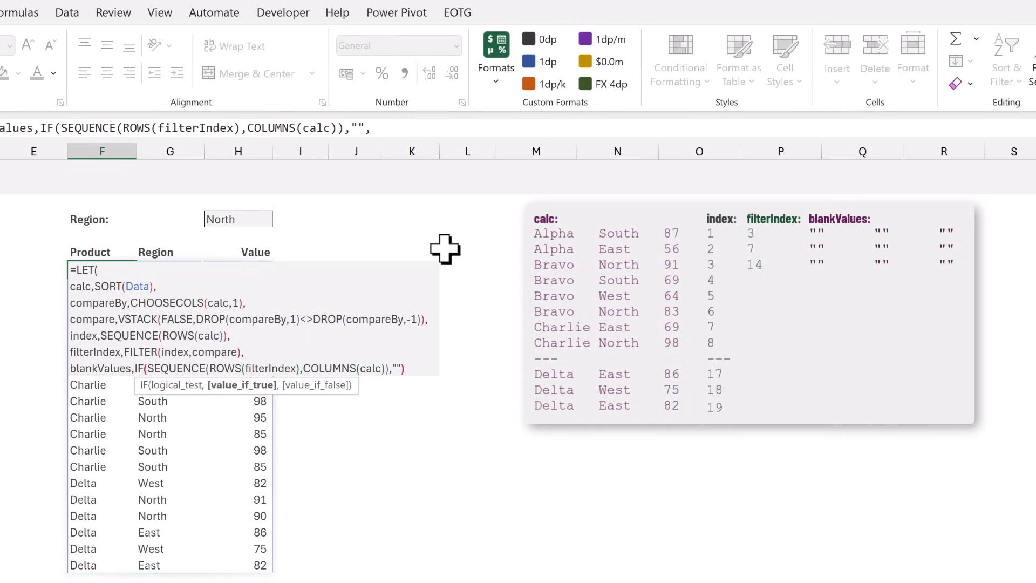
type(",")
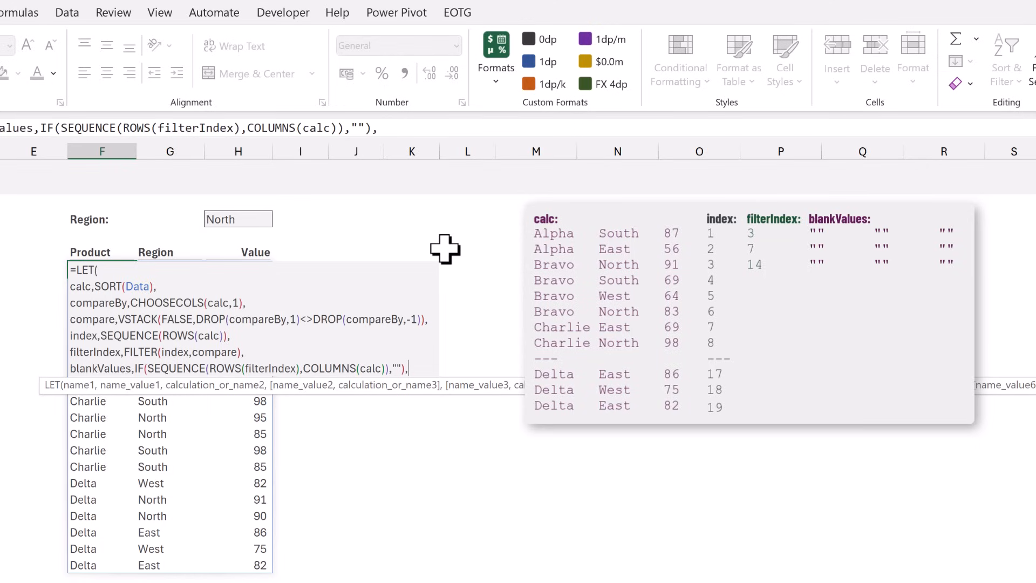
- Start result as VSTACK(blankValues,calc), stacking the blank rows on the sorted data
type("r")
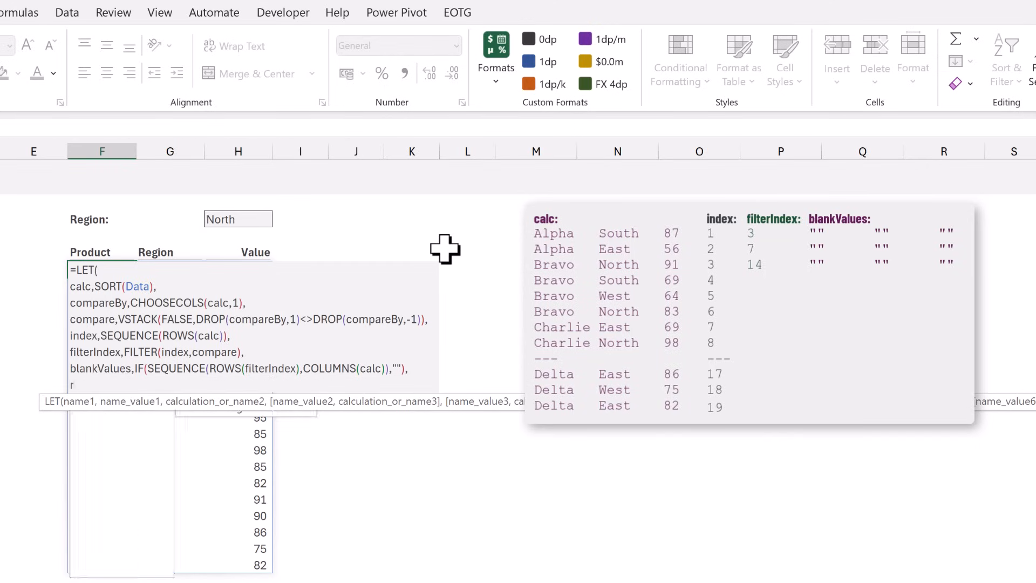
type("result,")
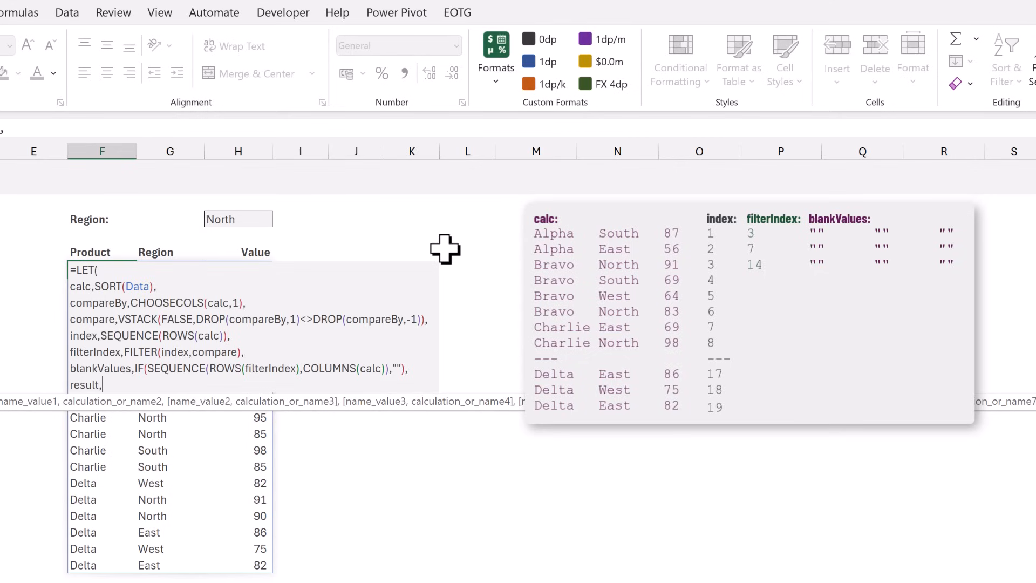
type("VSTACK(")
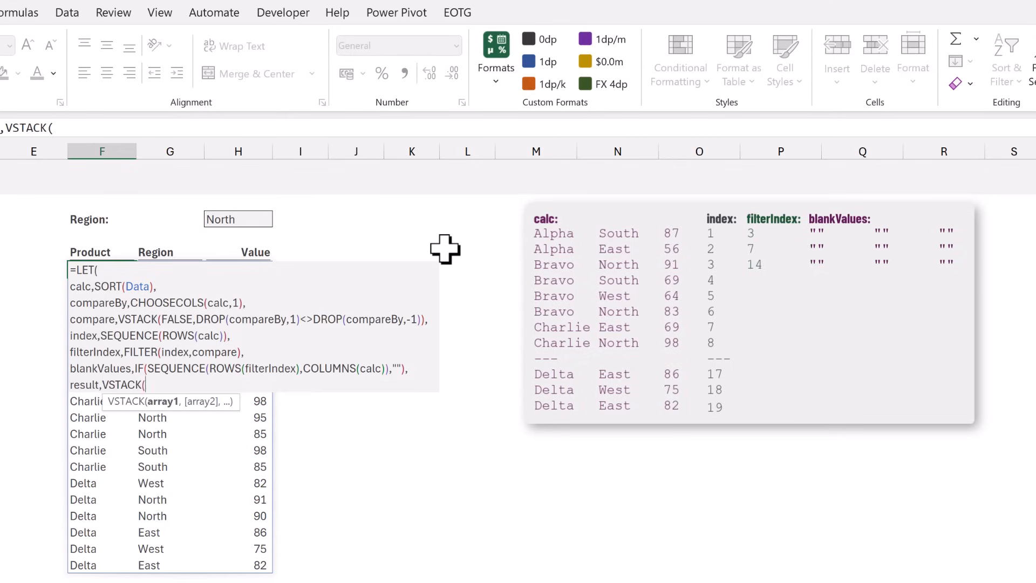
type("blankValues,")
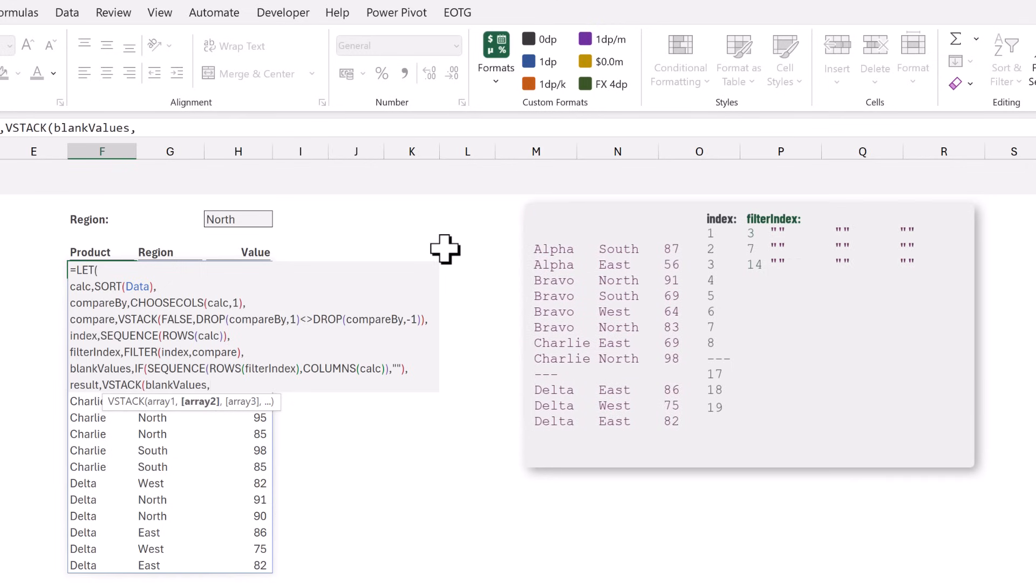
type("calc")
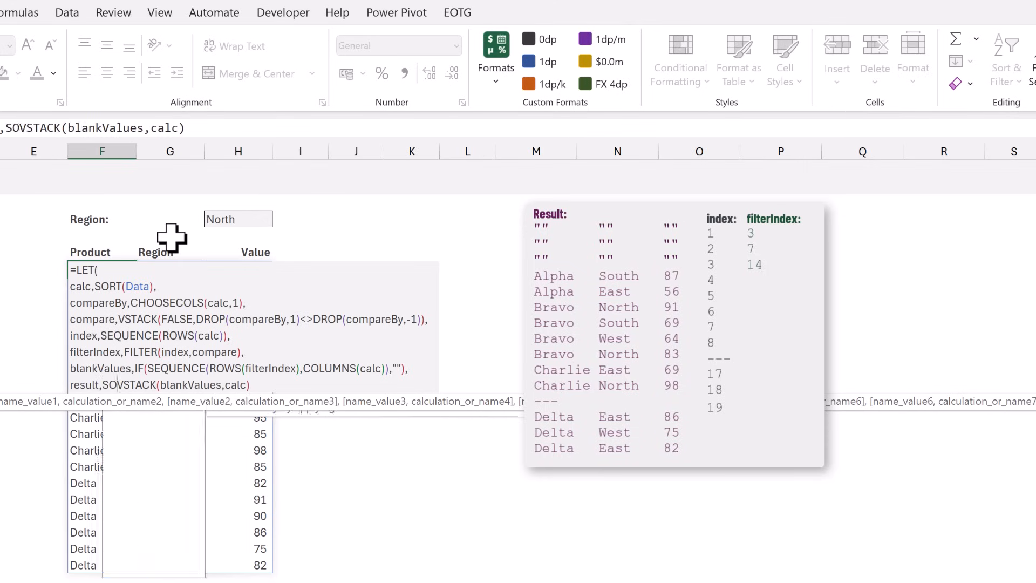
- Wrap it in SORTBY ordered by VSTACK(filterIndex,index)
type("SORTBY(")
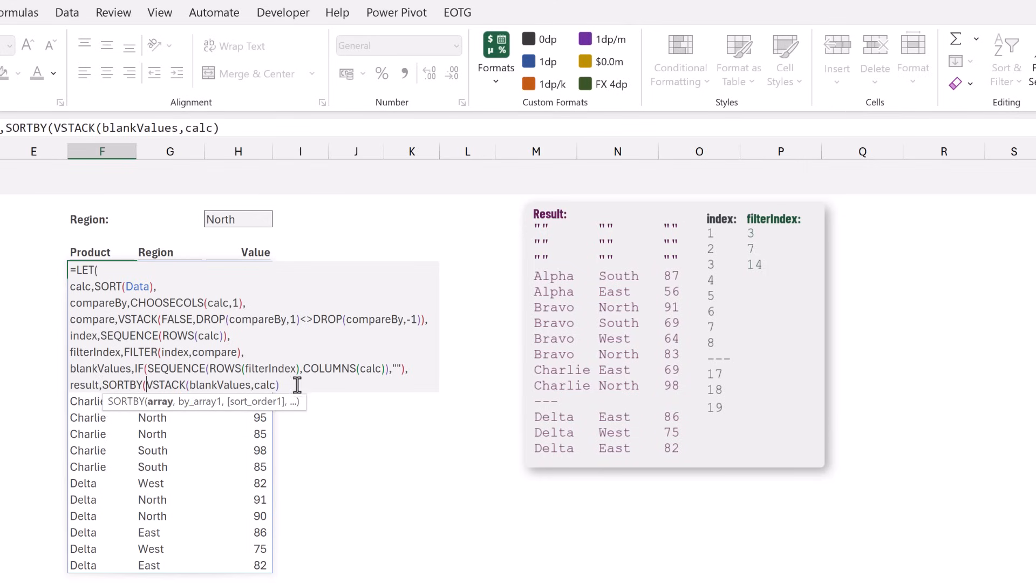
type(",")
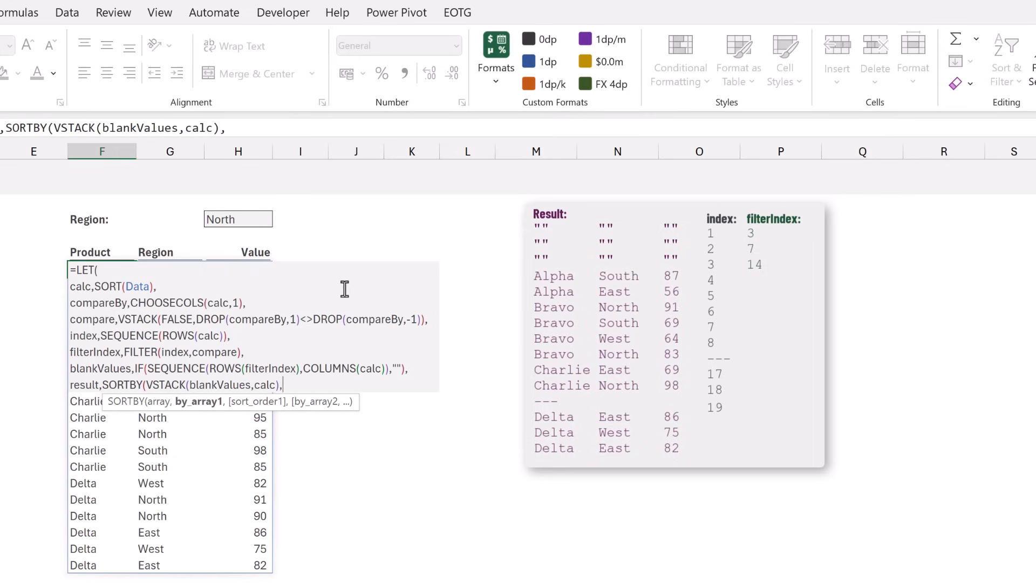
type("VSTACK(")
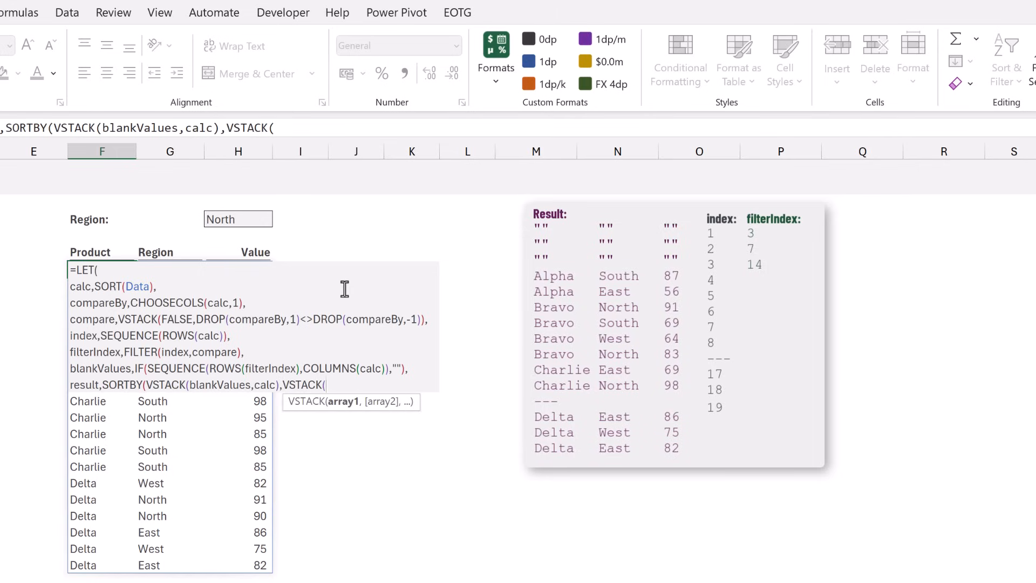
type("filterInd")
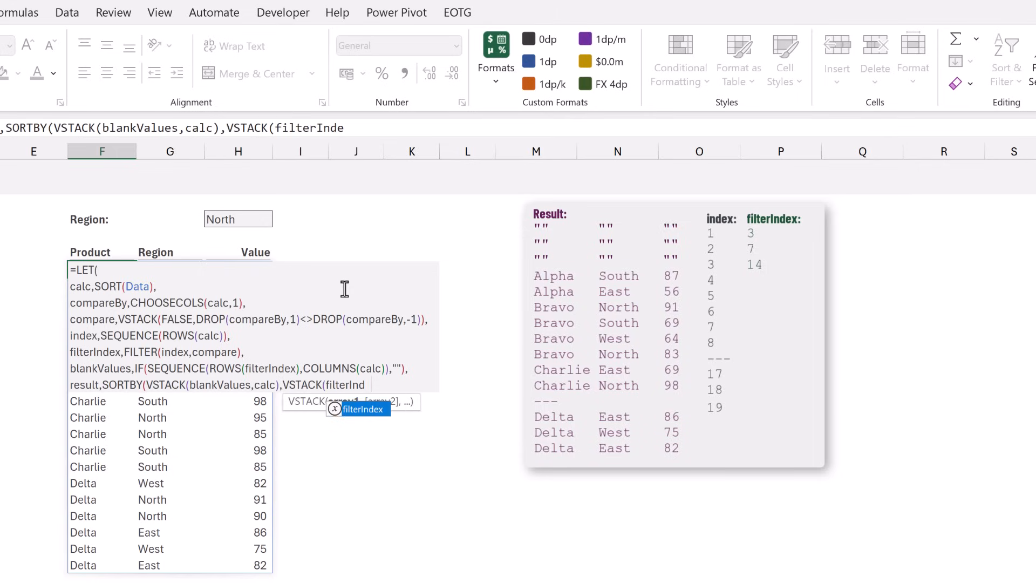
type(",")
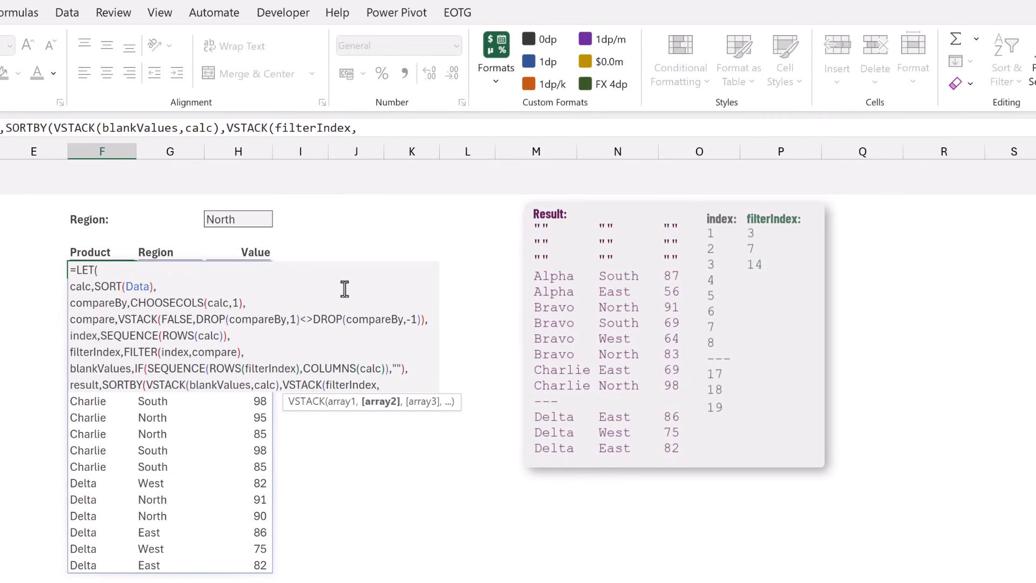
type("index)),")
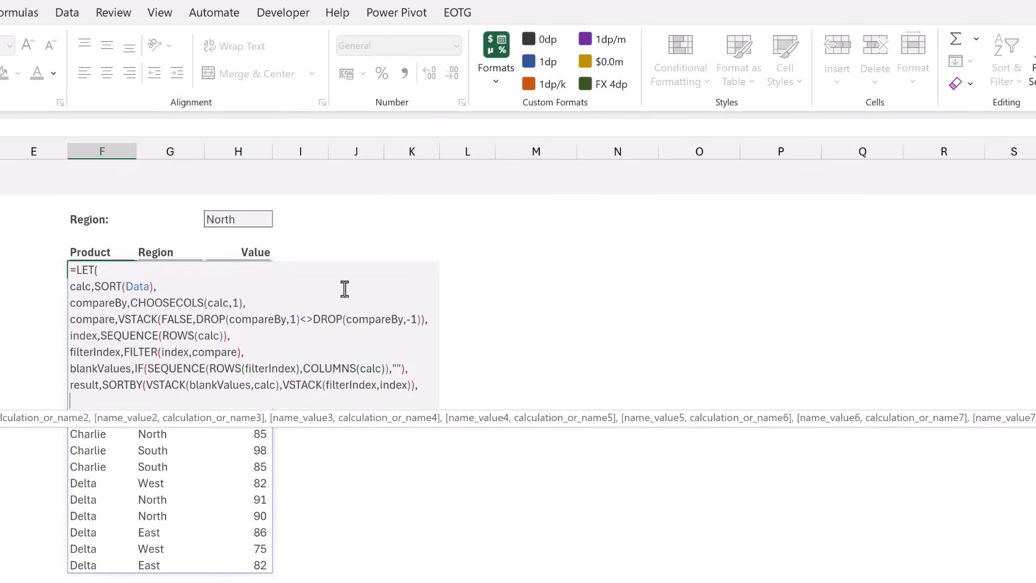
- Return result from the LET so the output spills with blank rows between product groups
type("result")
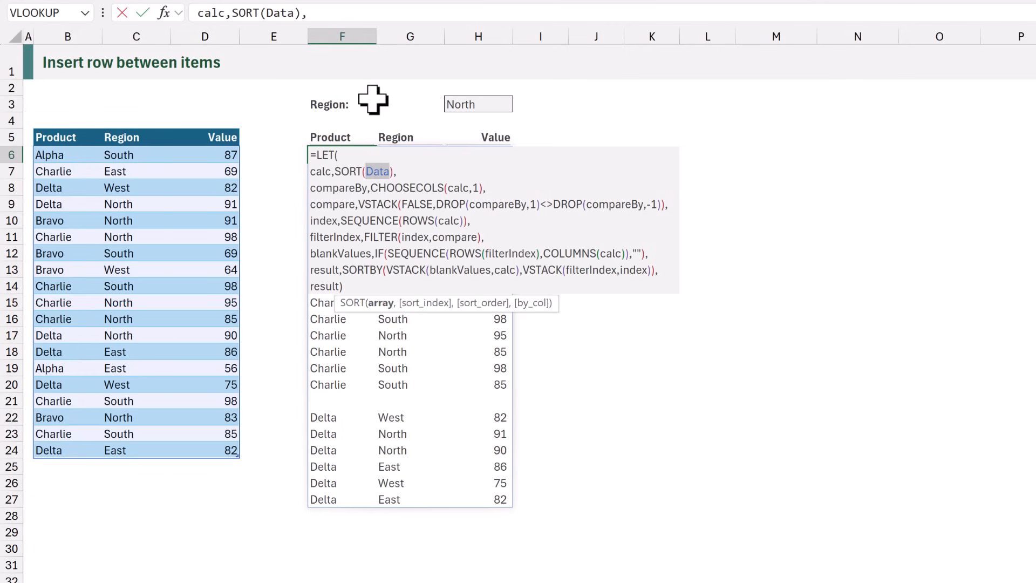
- Wrap Data in FILTER(Data,Data[Region]=H3) so only North rows spill, grouped by product
type("FILTER(")
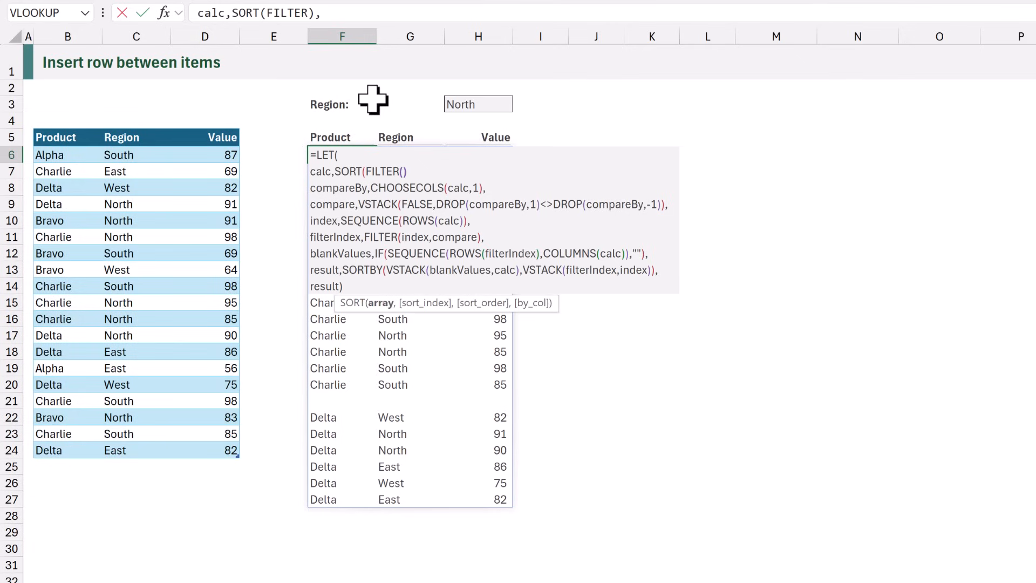
type("Data")
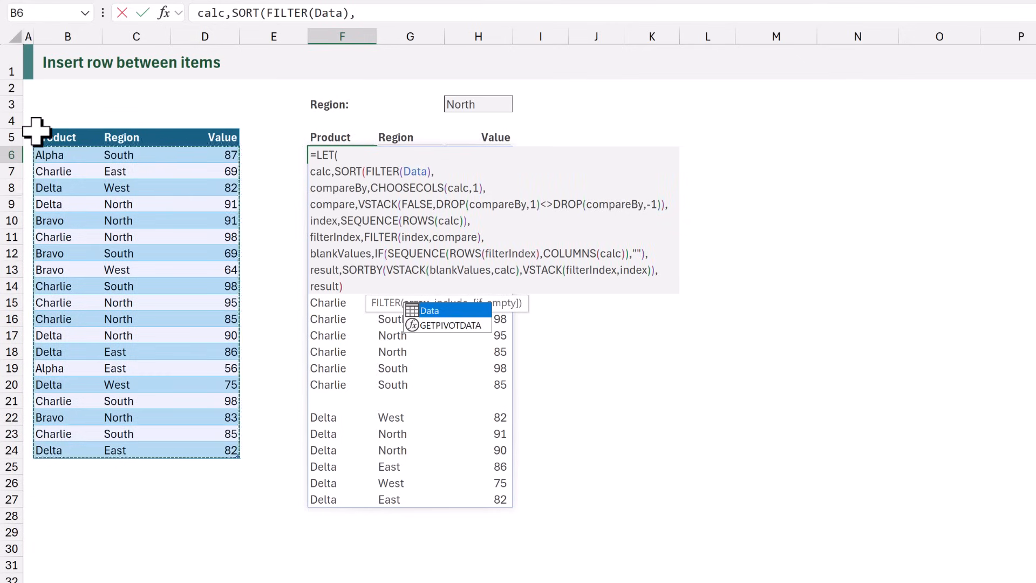
type(",")
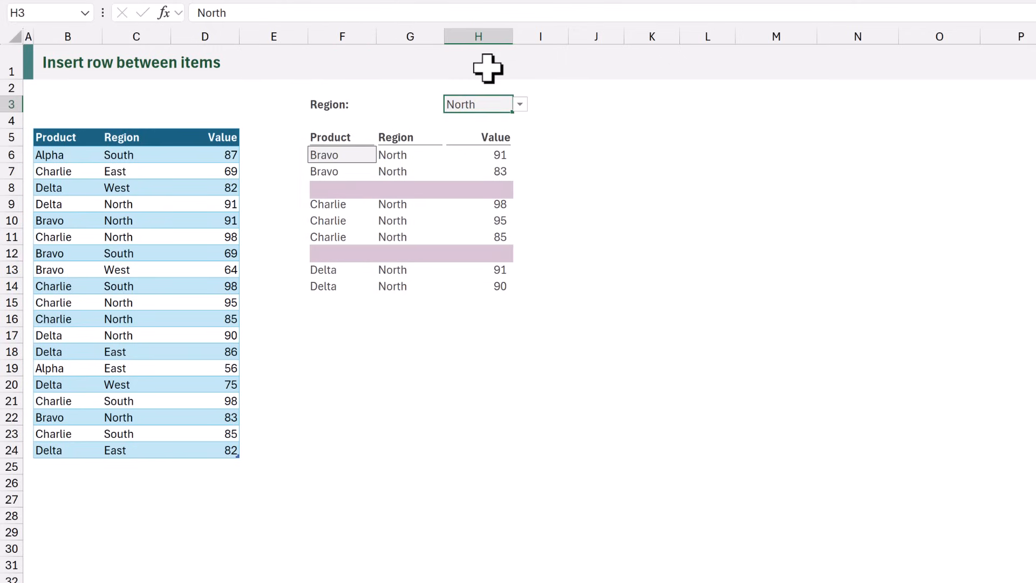
- Set Region in H3 to South so the output lists South rows, and reopen the F6 formula
left_click(519, 105)
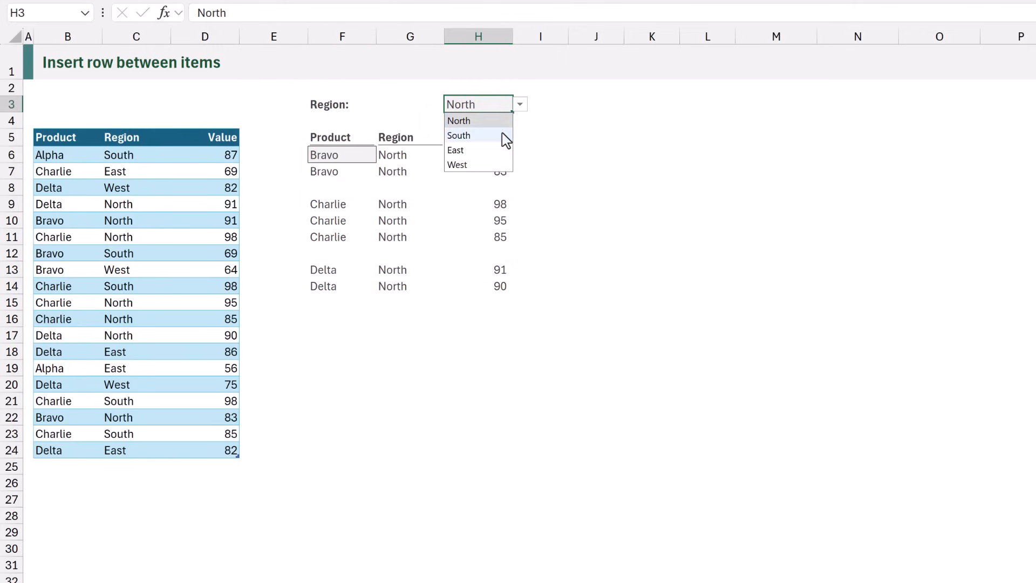
left_click(459, 134)
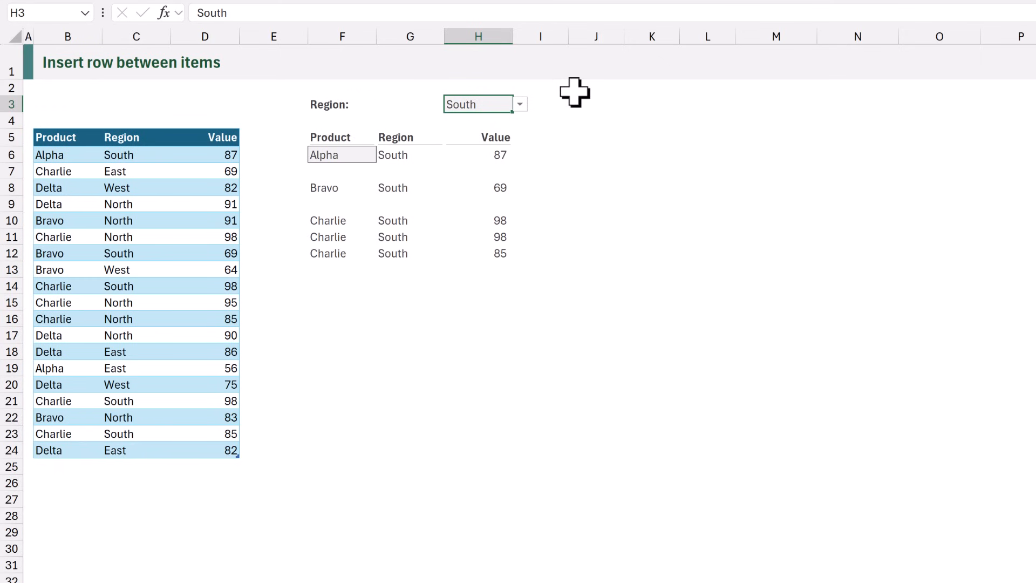
left_click(341, 156)
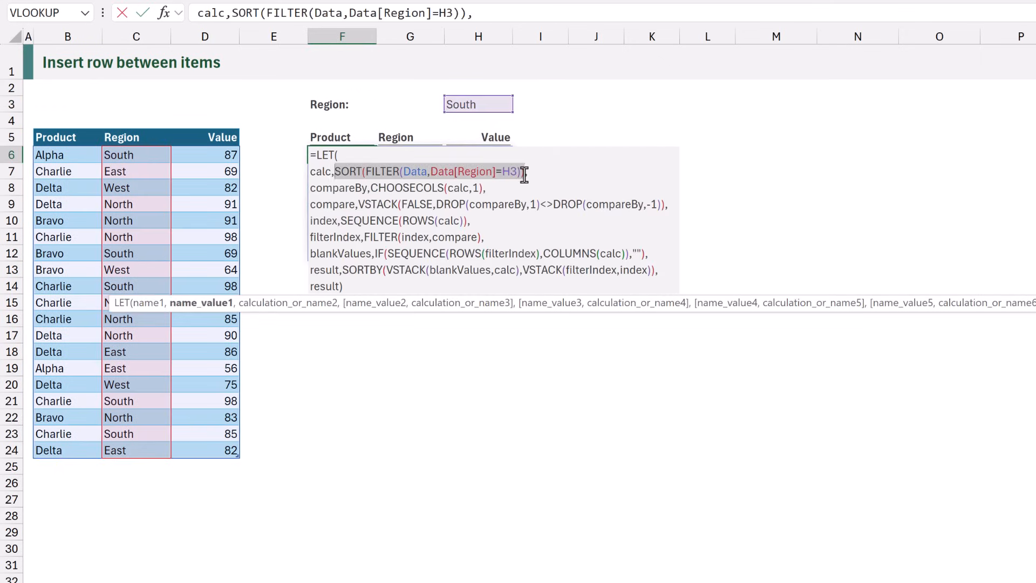
- Make calc GROUPBY(Data[[Product]:[Region]],Data[Value],SUM) in place of the sorted FILTER
type("GROUPBY,")
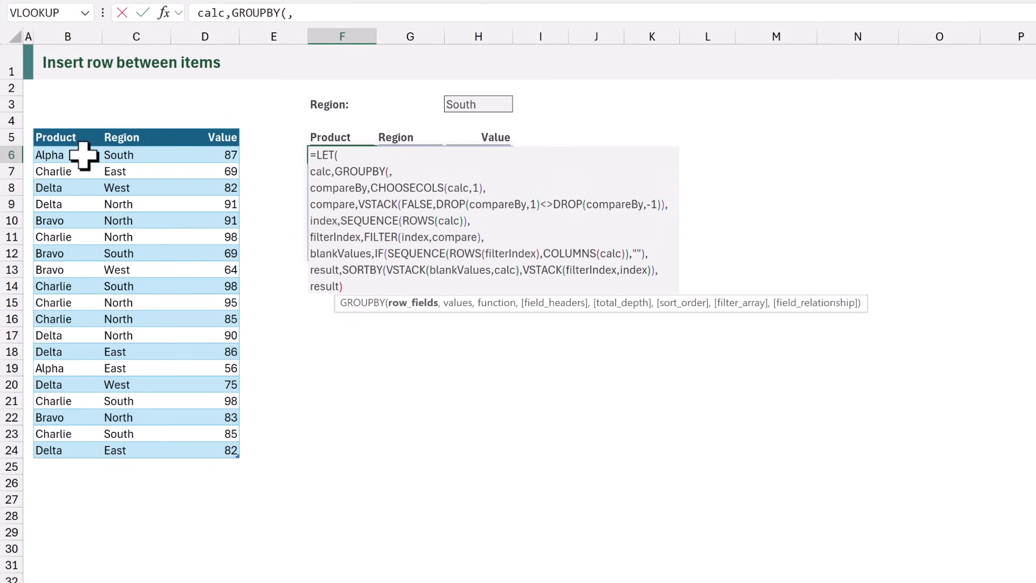
left_click_drag(67, 154, 171, 450)
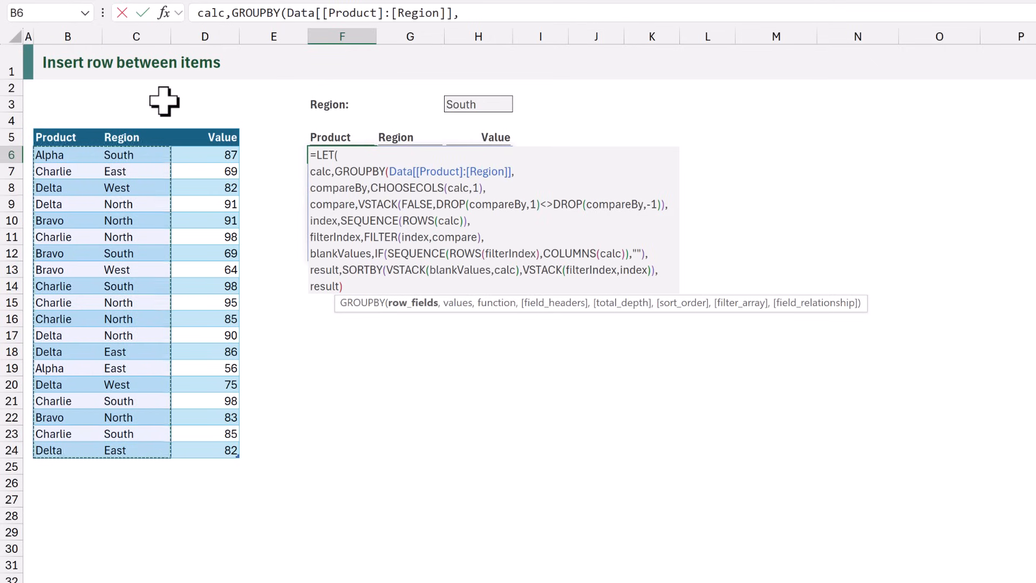
type(",")
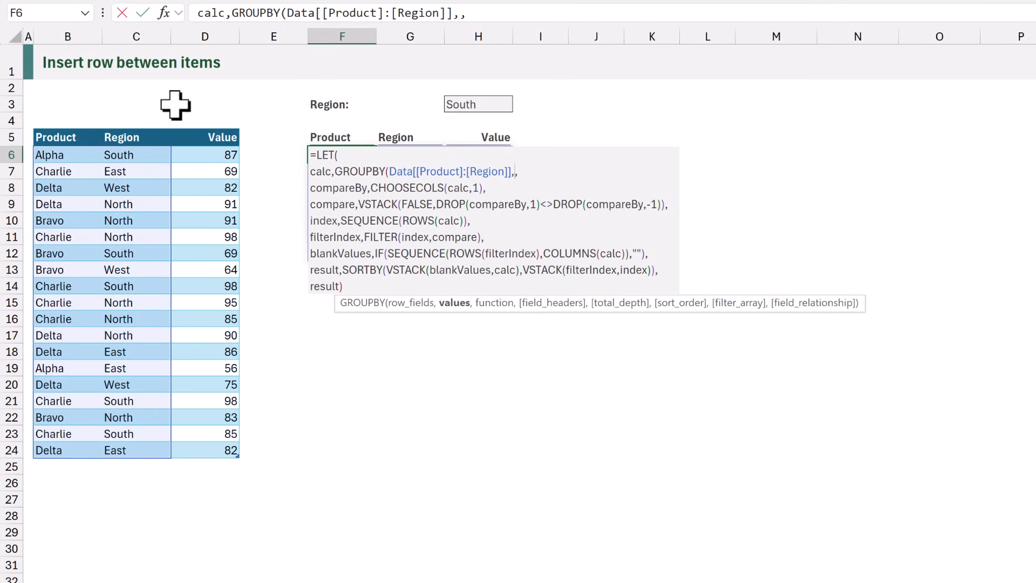
type("Data[Value],")
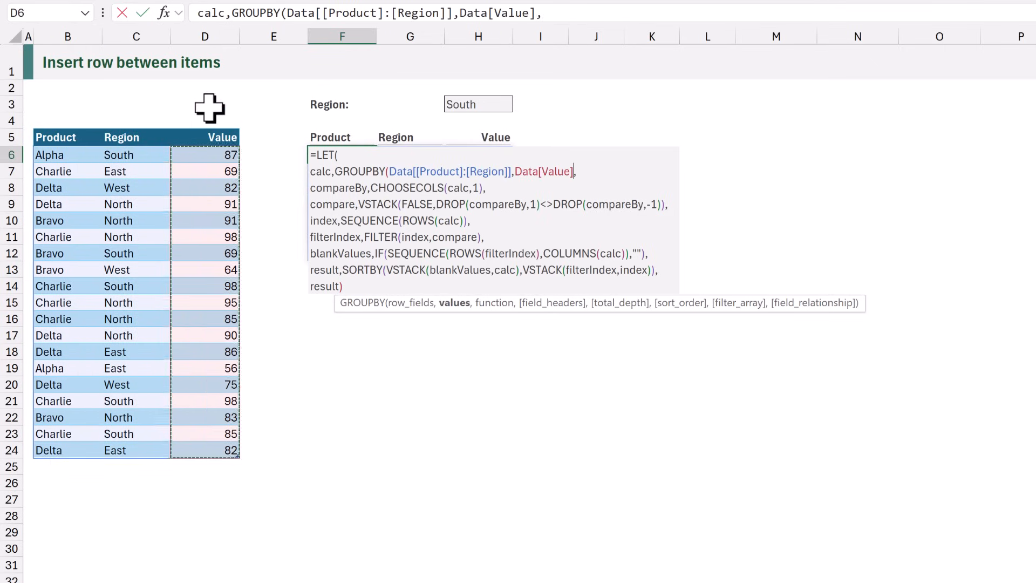
type("SUM,")
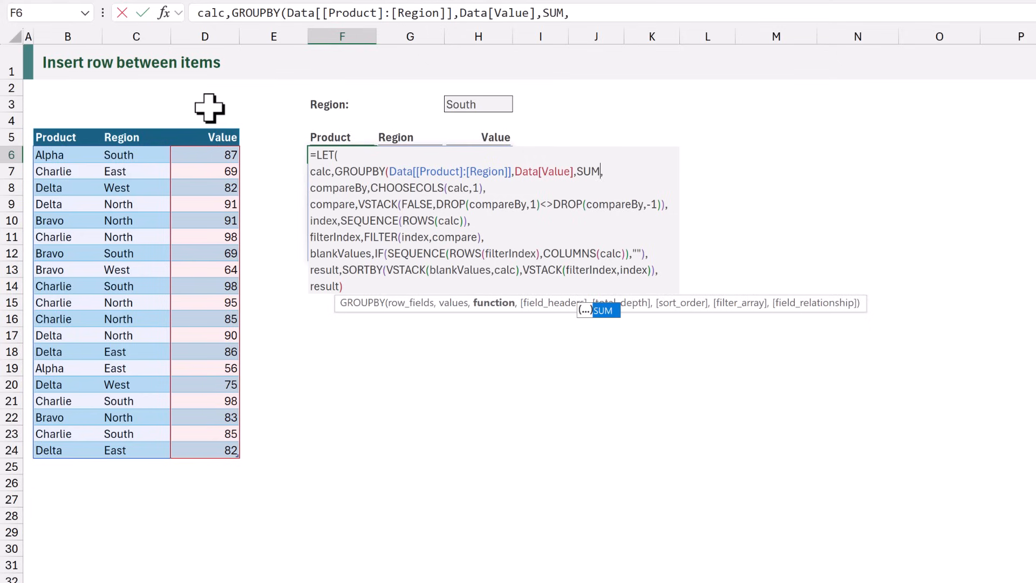
type(")")
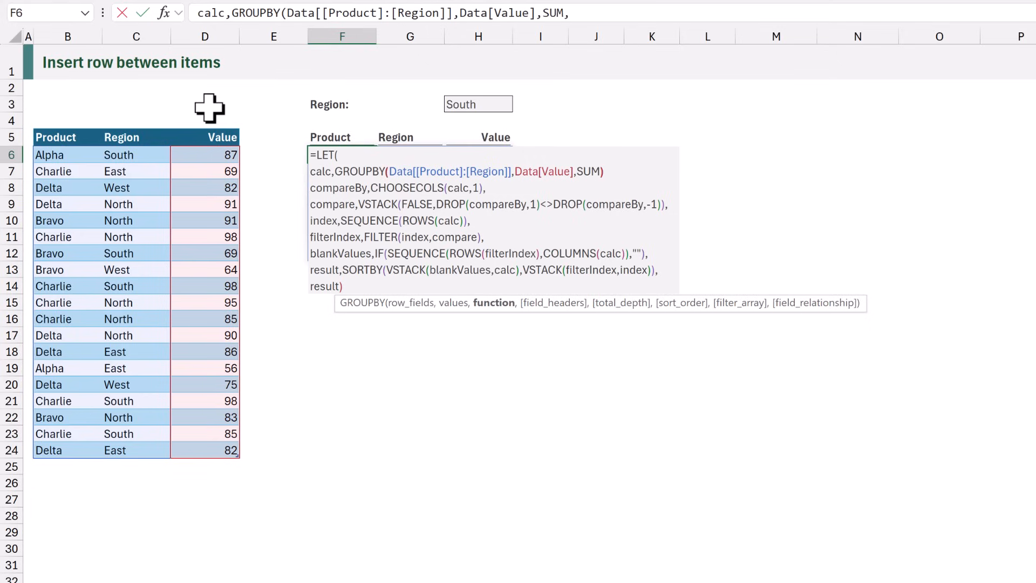
type(",")
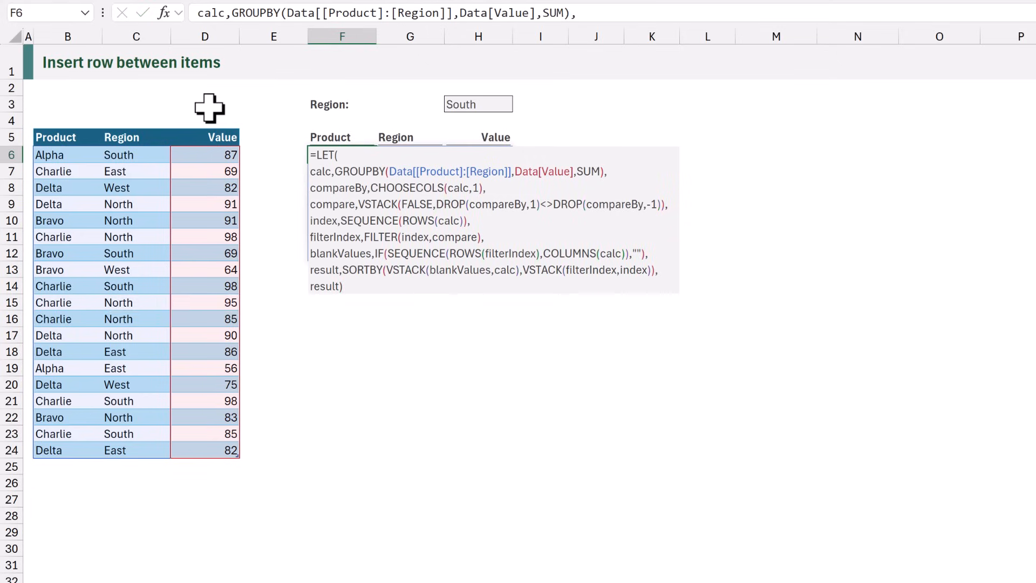